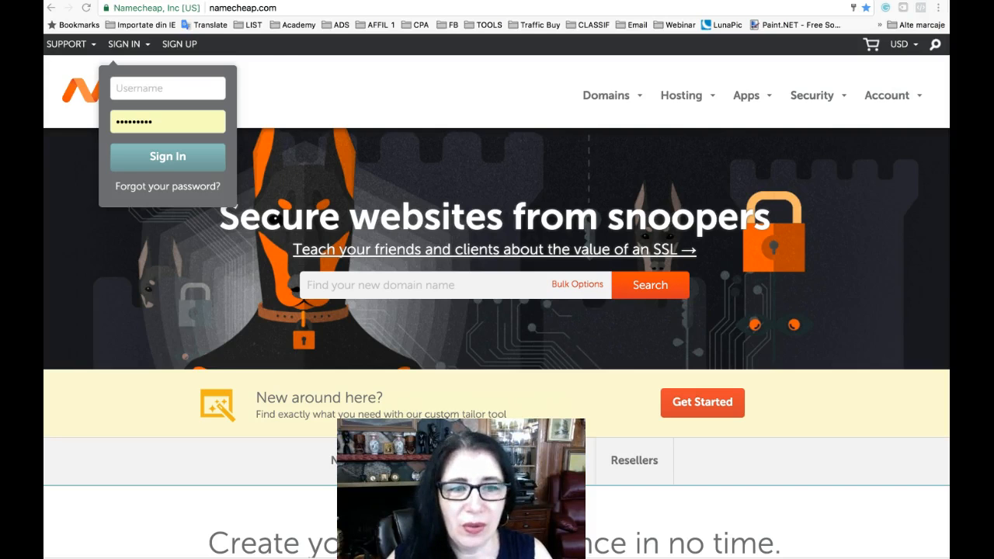
{"action": "mouse_move", "coordinate": [273, 78]}
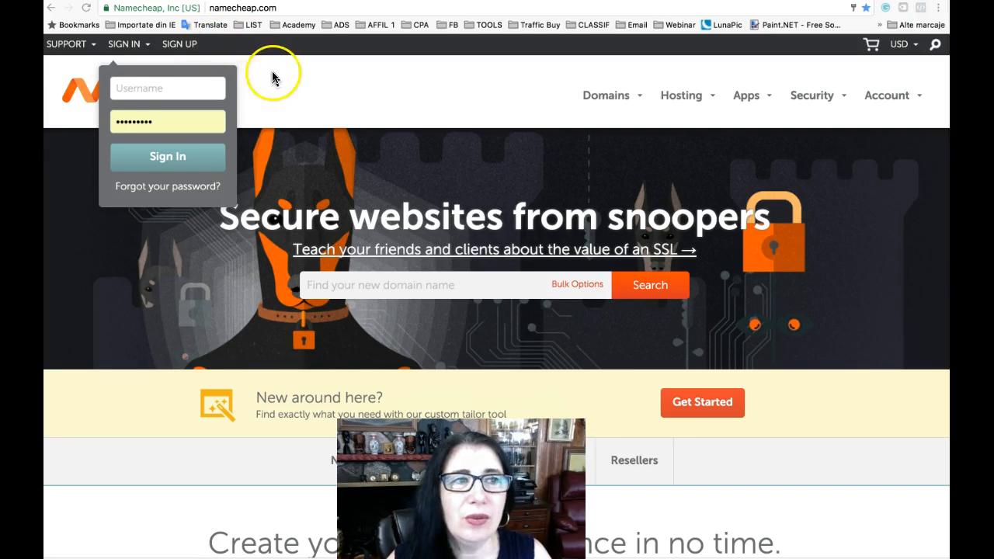
Go to the Create An Account page from the top-bar Sign Up link
{"action": "left_click", "coordinate": [178, 43]}
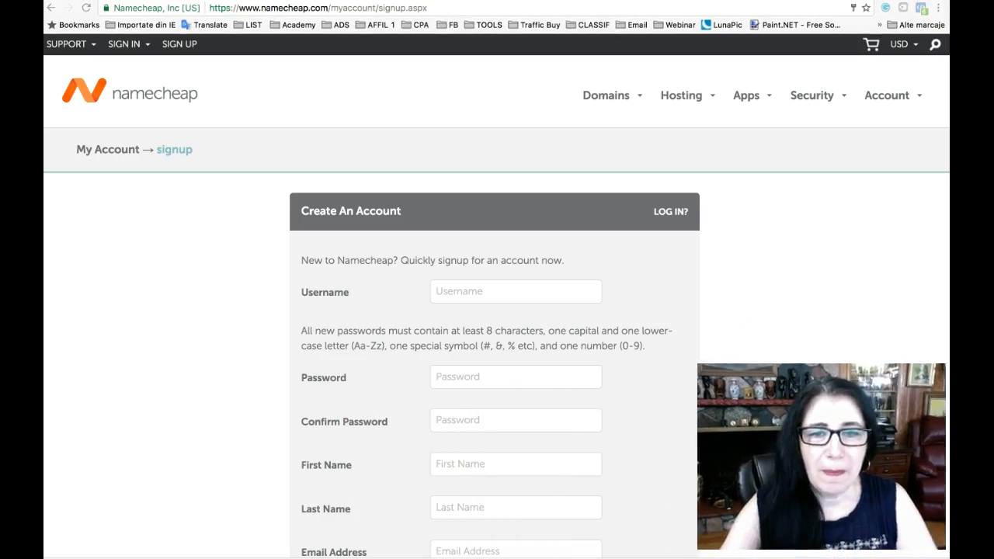
{"action": "scroll", "scroll_direction": "down", "scroll_amount": 3}
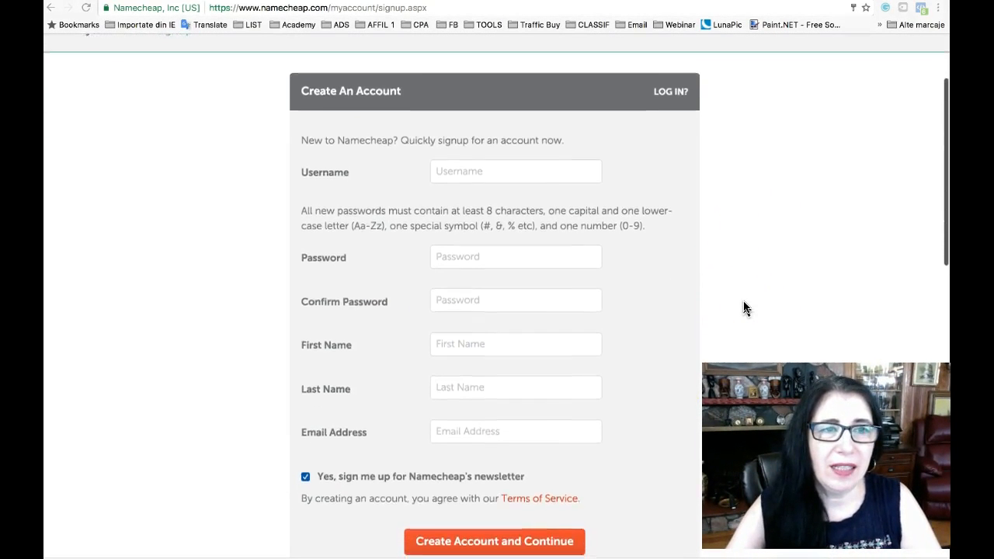
{"action": "scroll", "scroll_direction": "down", "scroll_amount": 3}
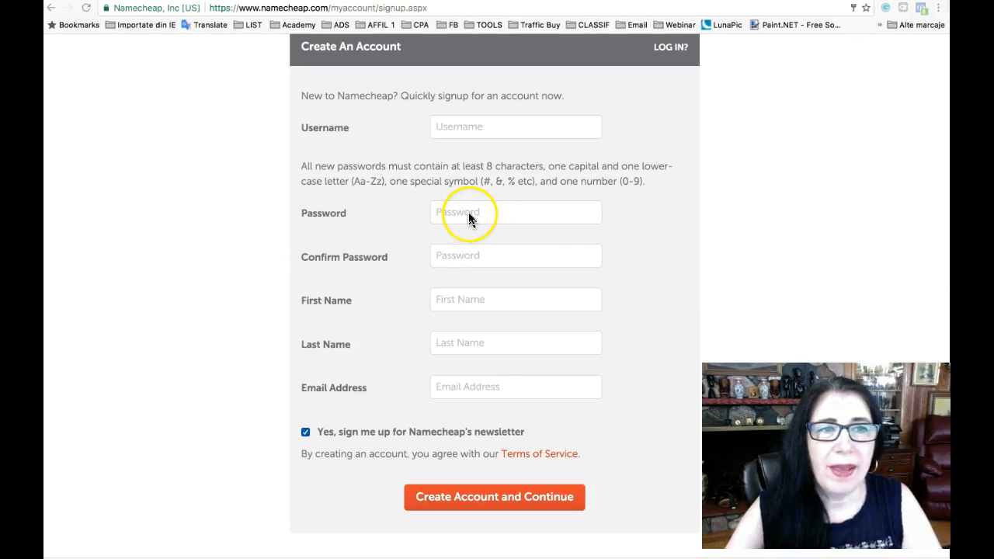
{"action": "mouse_move", "coordinate": [467, 267]}
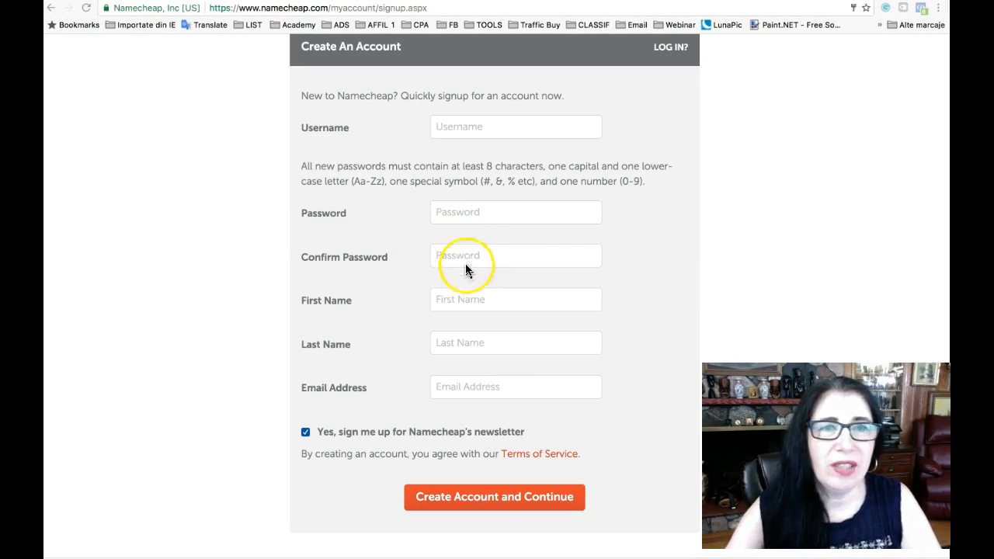
{"action": "mouse_move", "coordinate": [518, 354]}
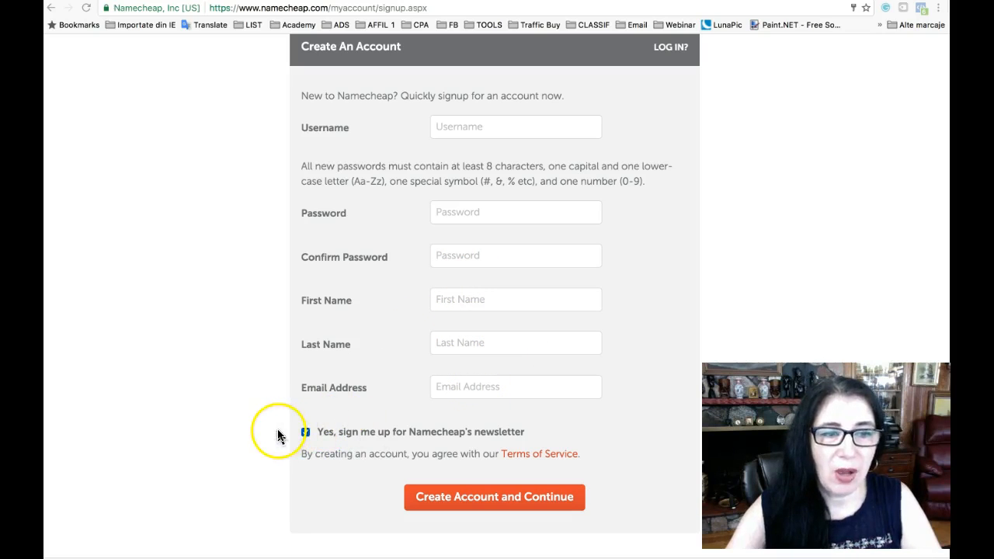
{"action": "left_click", "coordinate": [304, 432]}
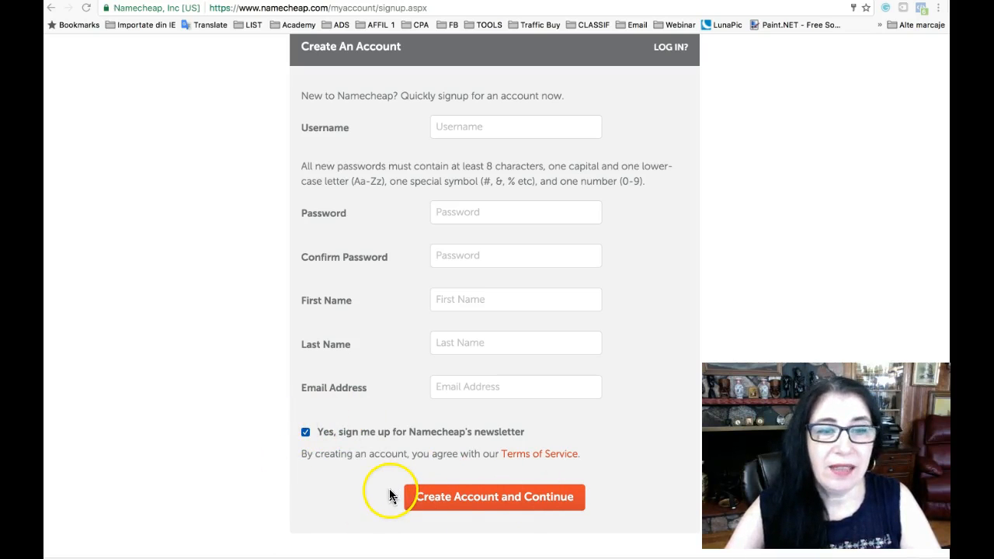
{"action": "mouse_move", "coordinate": [467, 506]}
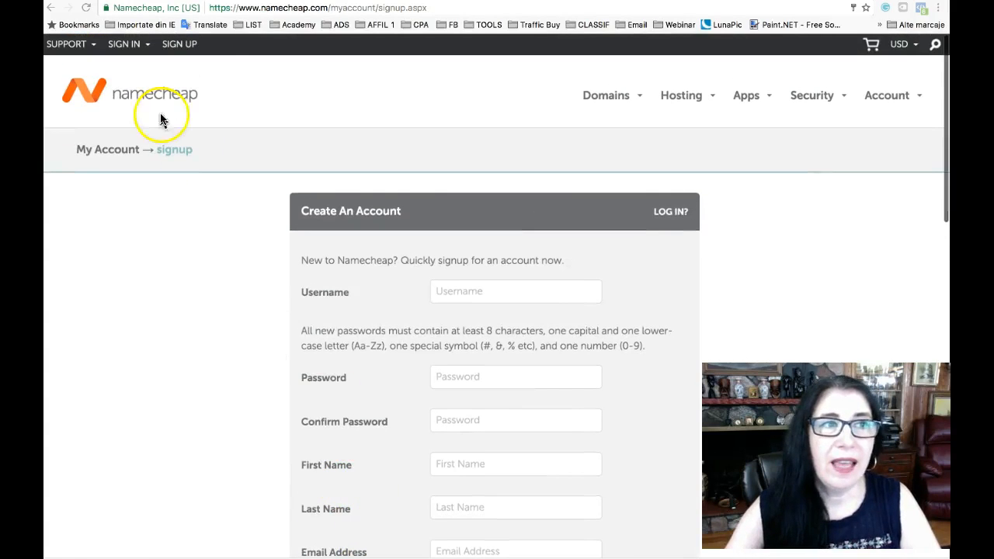
Sign in with the account username and password to reach the domain dashboard
{"action": "left_click", "coordinate": [124, 44]}
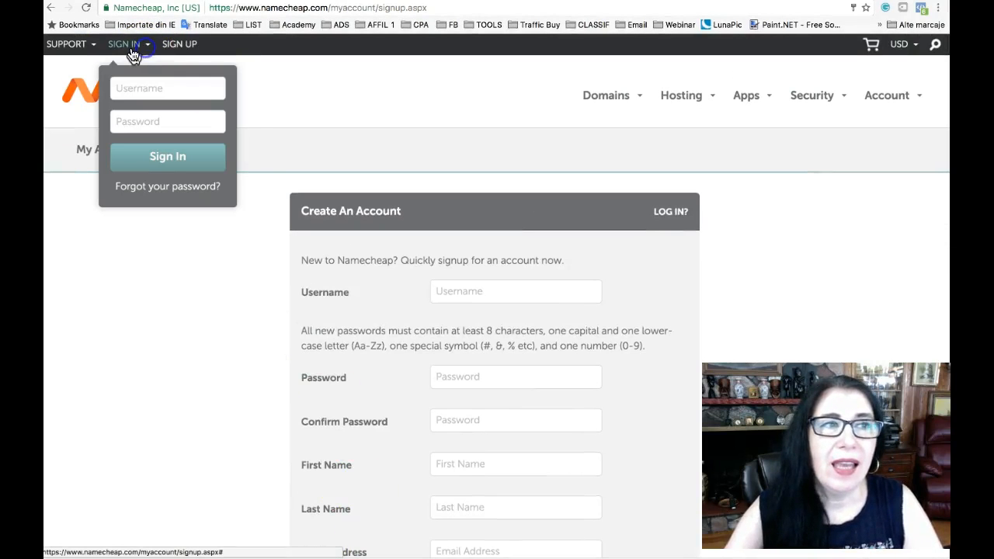
{"action": "left_click", "coordinate": [167, 87]}
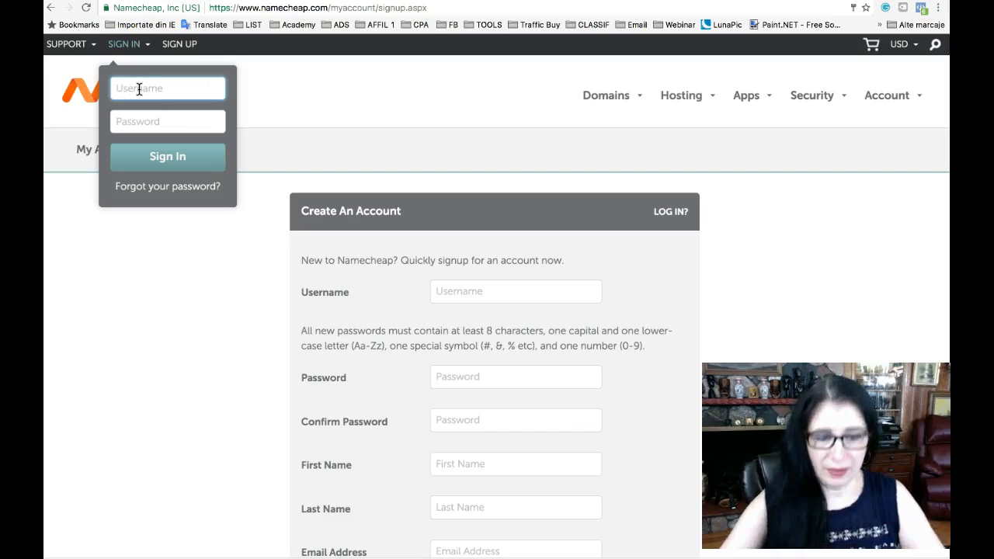
{"action": "type", "text": "otiliasimeo"}
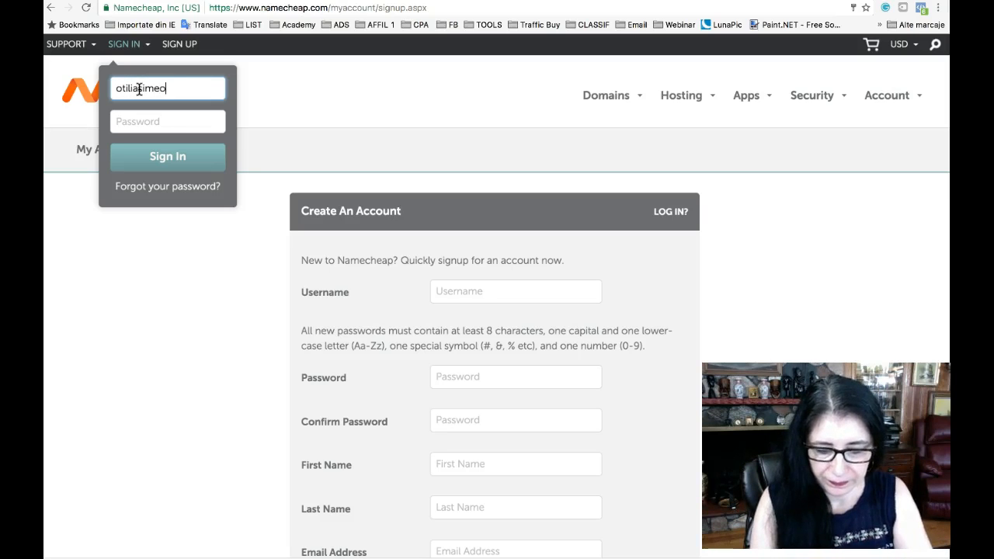
{"action": "left_click", "coordinate": [168, 121]}
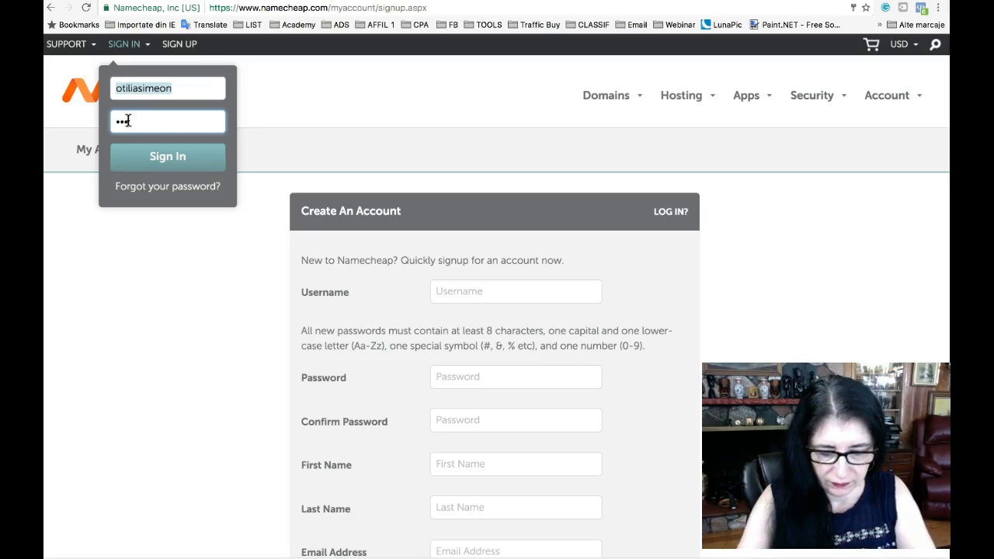
{"action": "type", "text": "•"}
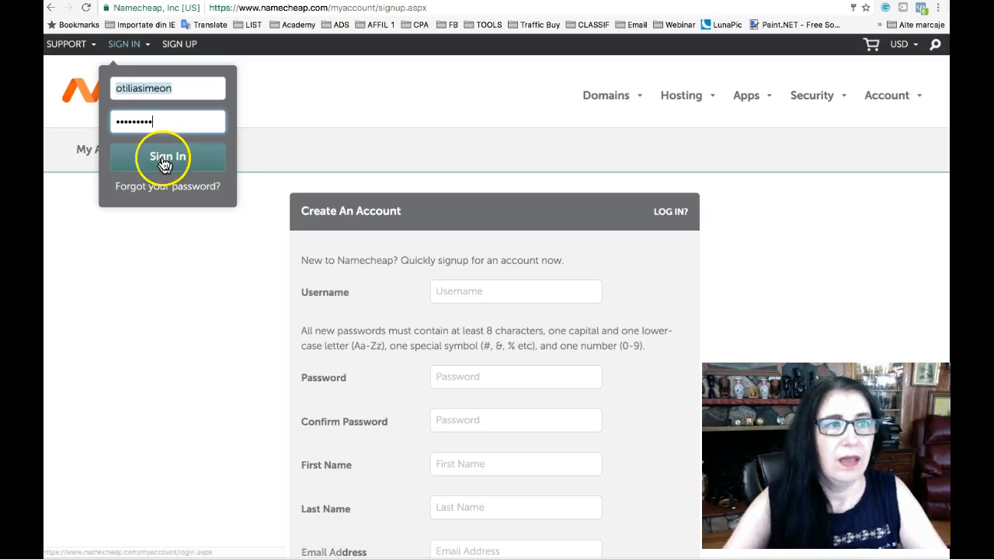
{"action": "left_click", "coordinate": [168, 155]}
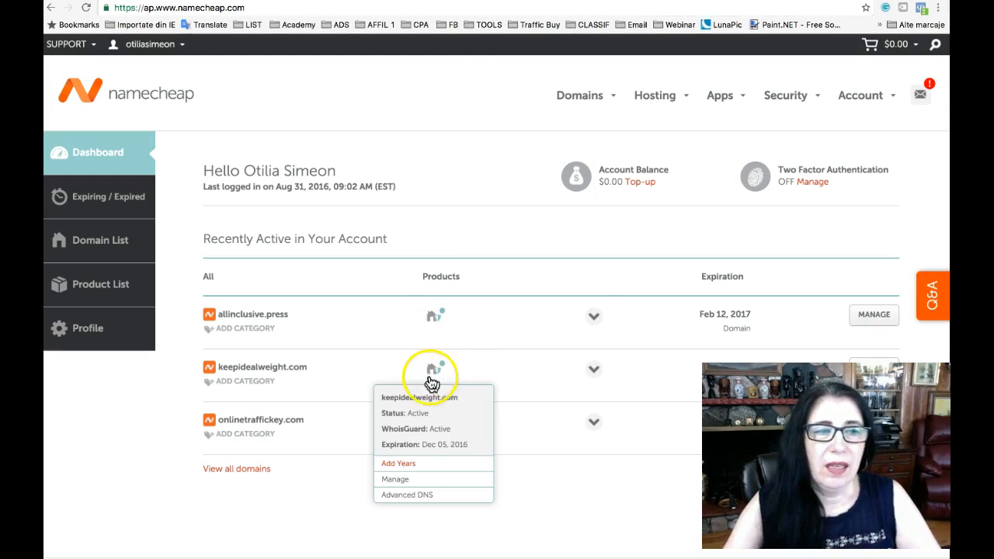
{"action": "mouse_move", "coordinate": [525, 500]}
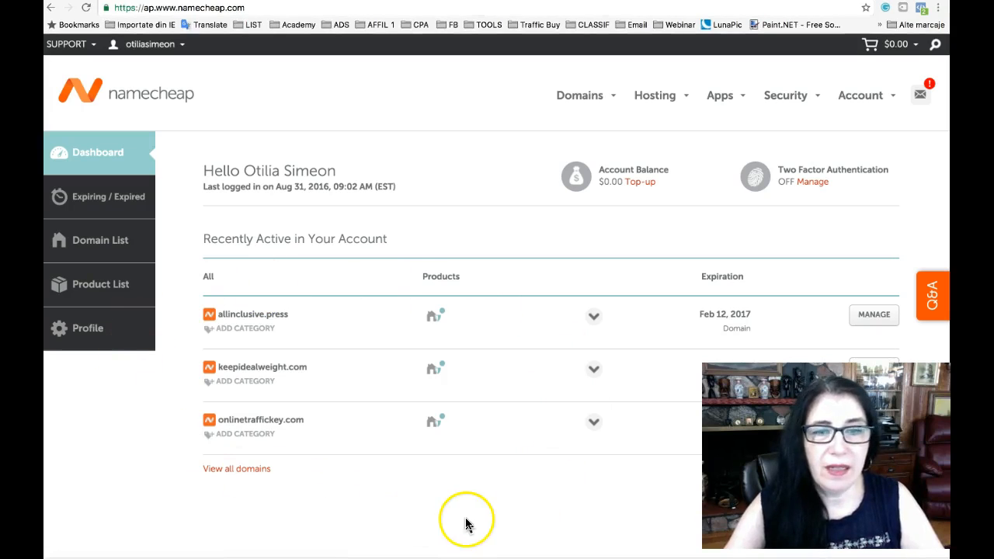
{"action": "mouse_move", "coordinate": [459, 521]}
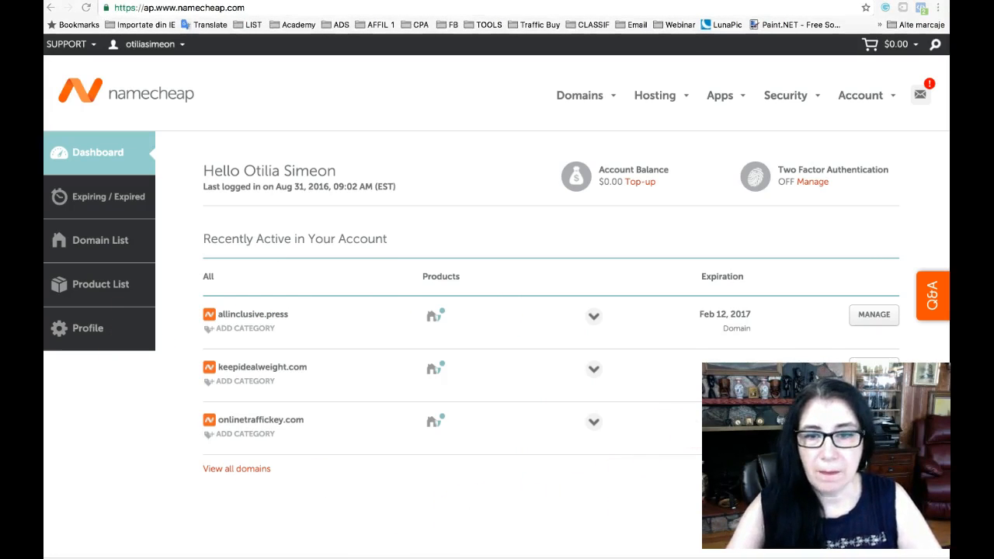
{"action": "mouse_move", "coordinate": [387, 452]}
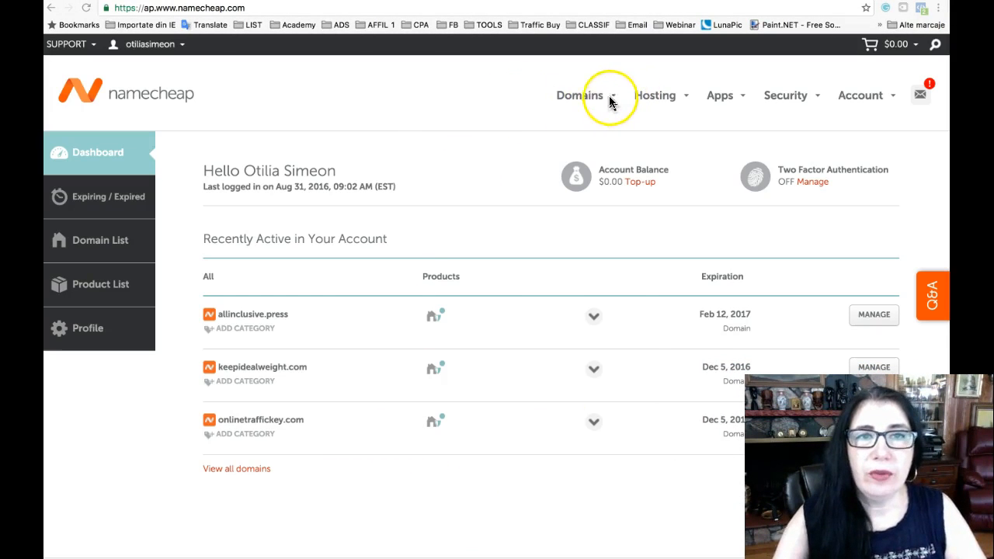
{"action": "left_click", "coordinate": [579, 95]}
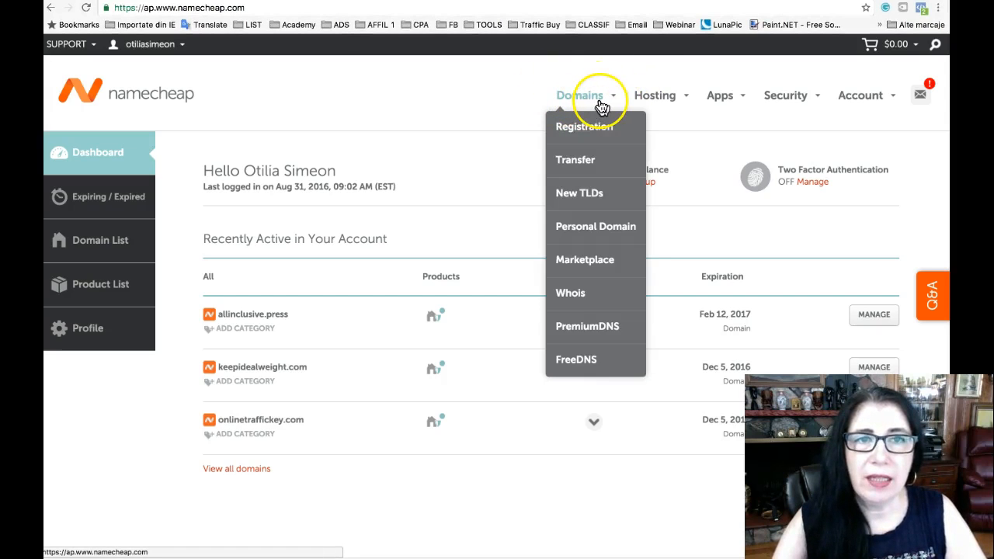
{"action": "mouse_move", "coordinate": [595, 260]}
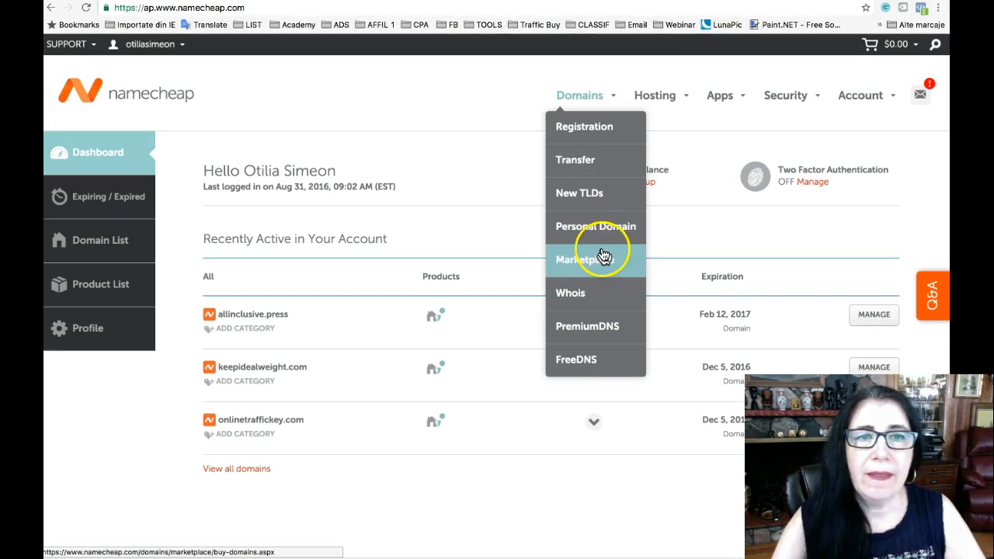
{"action": "left_click", "coordinate": [584, 258]}
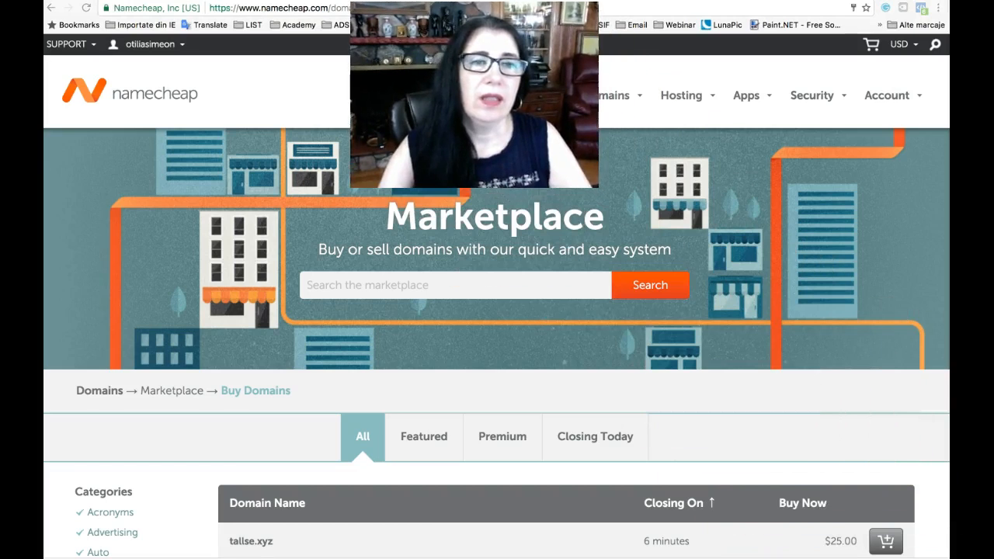
{"action": "scroll", "scroll_direction": "down", "scroll_amount": 3}
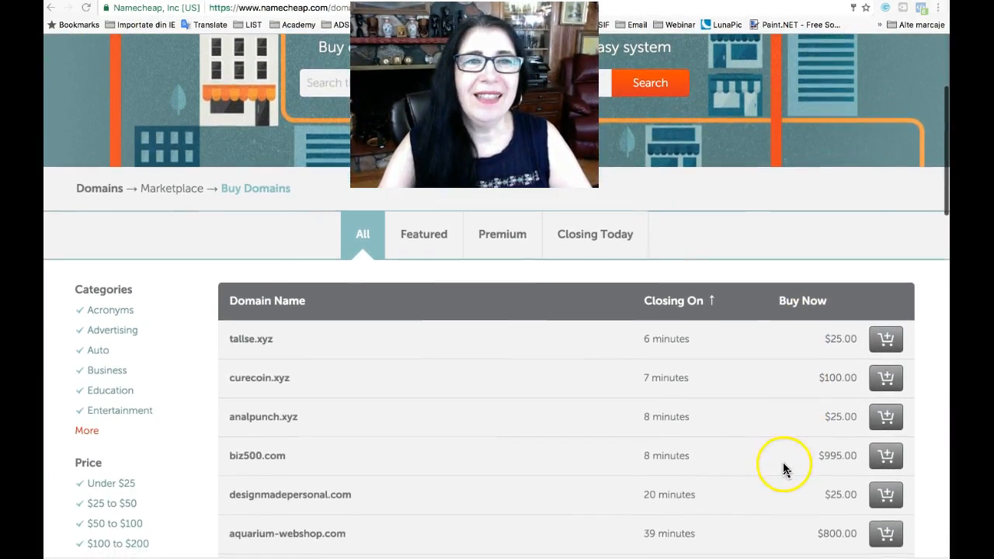
{"action": "scroll", "scroll_direction": "down", "scroll_amount": 3}
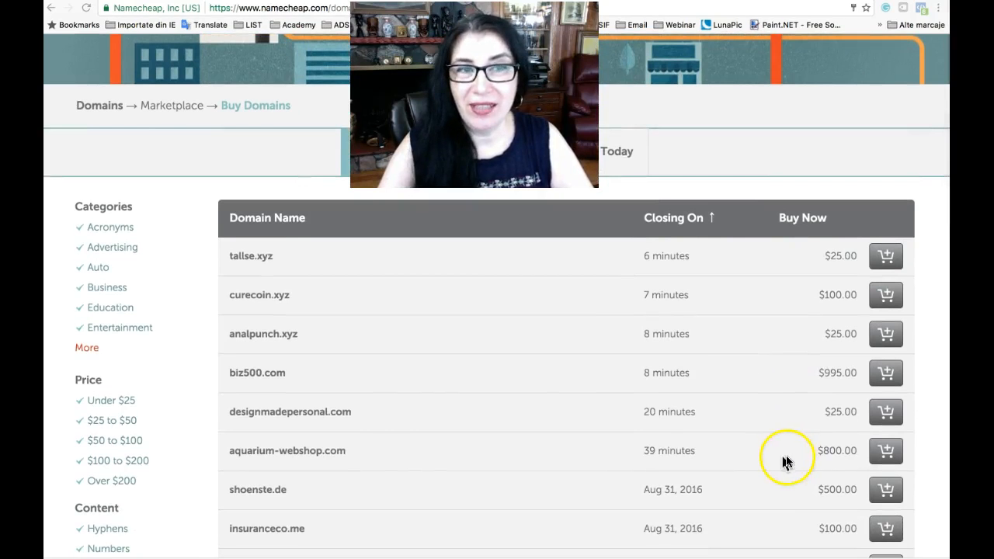
{"action": "scroll", "scroll_direction": "down", "scroll_amount": 3}
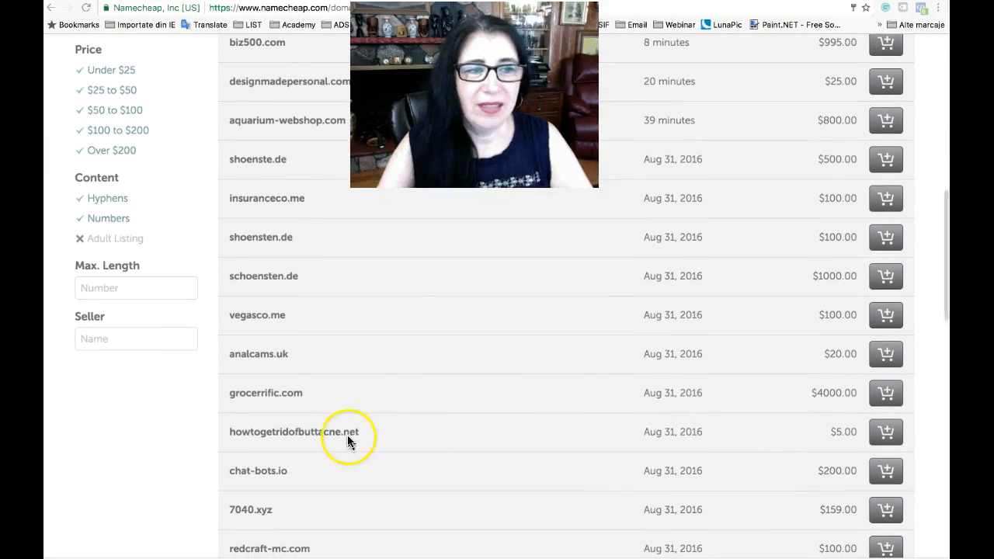
{"action": "mouse_move", "coordinate": [867, 435]}
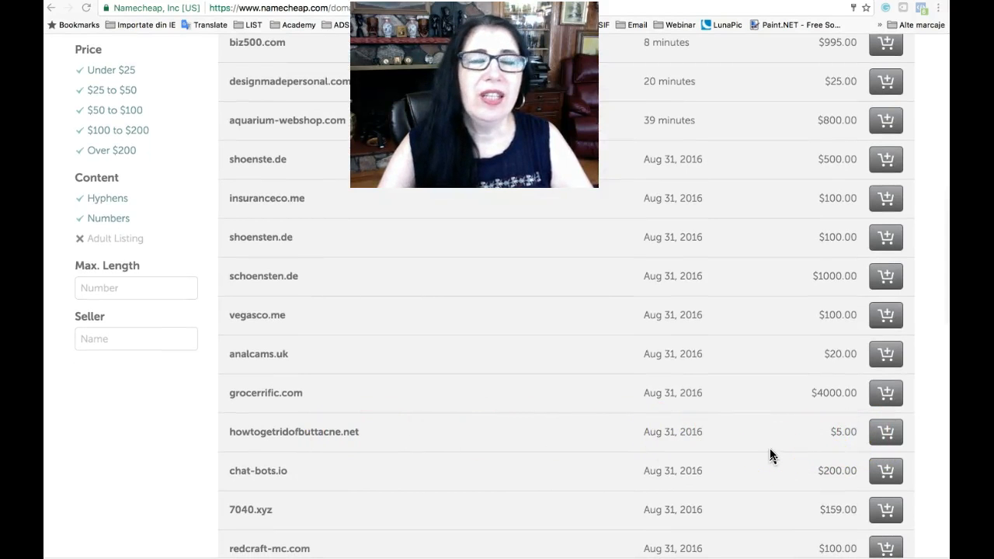
{"action": "scroll", "scroll_direction": "down", "scroll_amount": 3}
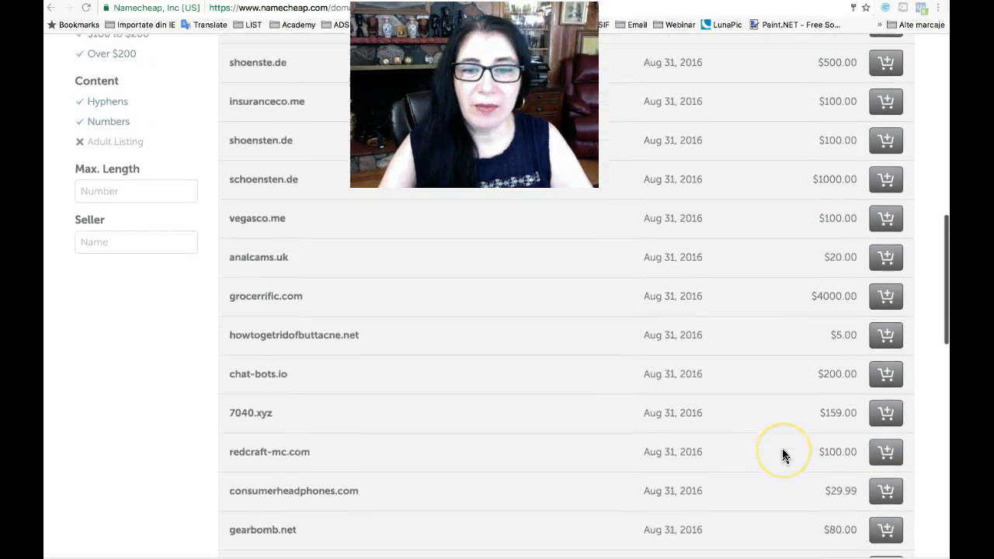
{"action": "scroll", "scroll_direction": "down", "scroll_amount": 3}
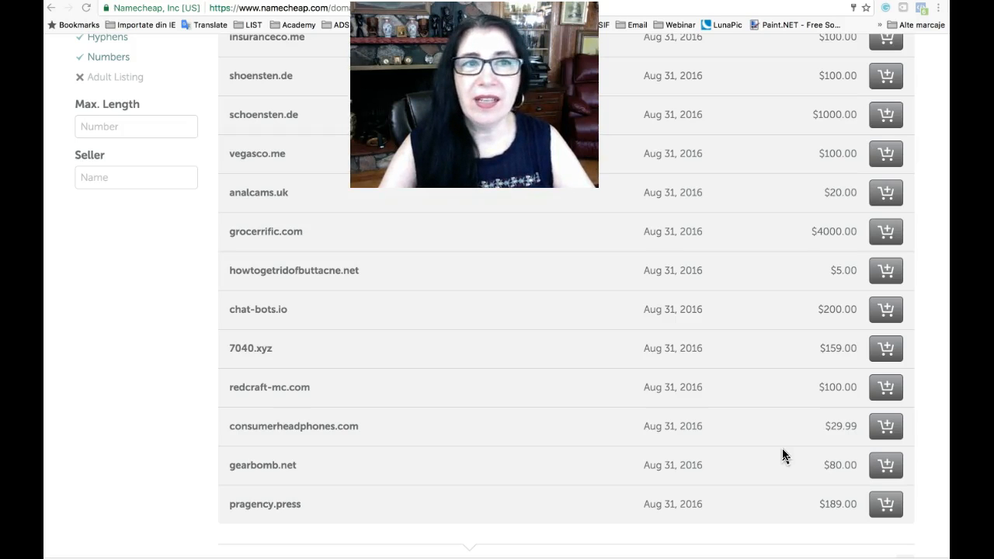
{"action": "scroll", "scroll_direction": "down", "scroll_amount": 3}
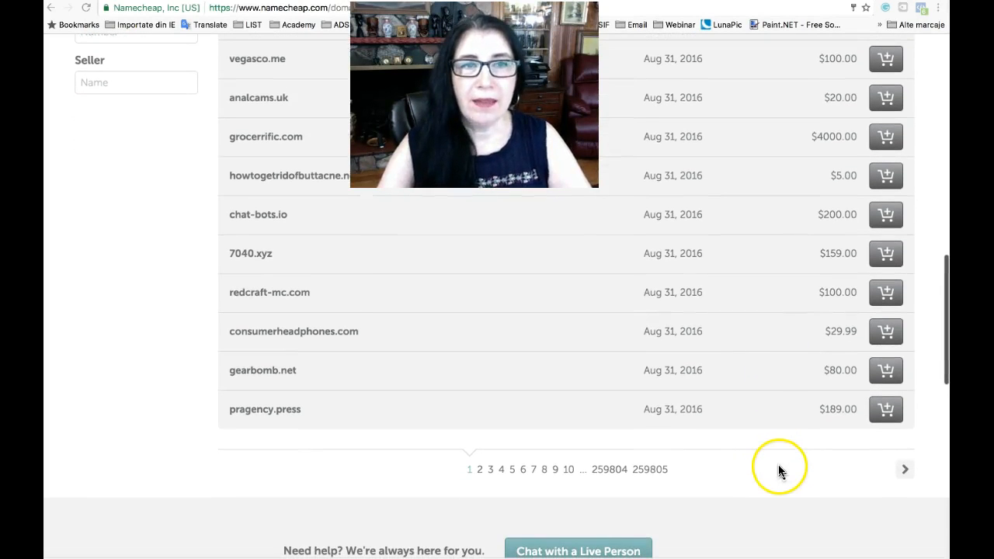
{"action": "scroll", "scroll_direction": "down", "scroll_amount": 3}
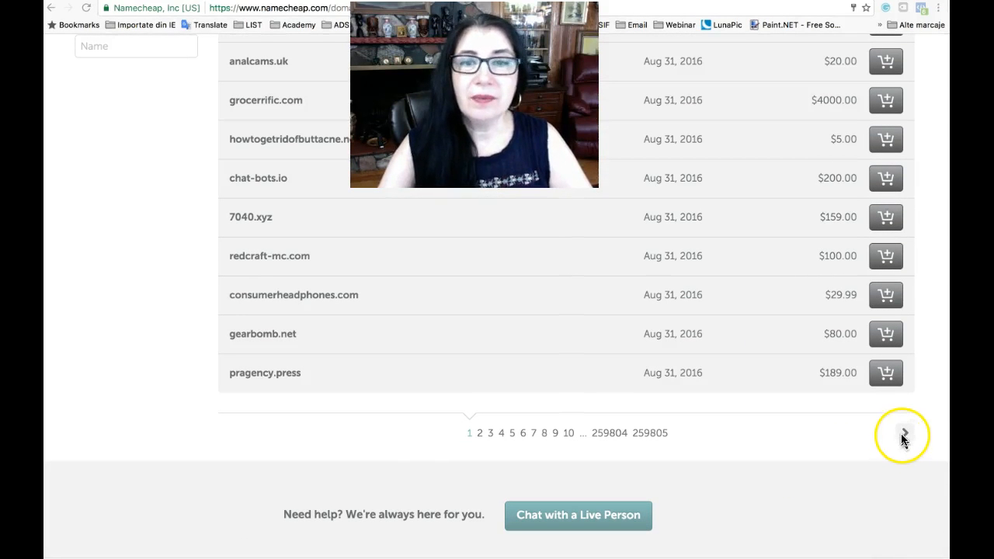
Advance to the next page of Buy Domains listings and look through it
{"action": "left_click", "coordinate": [904, 433]}
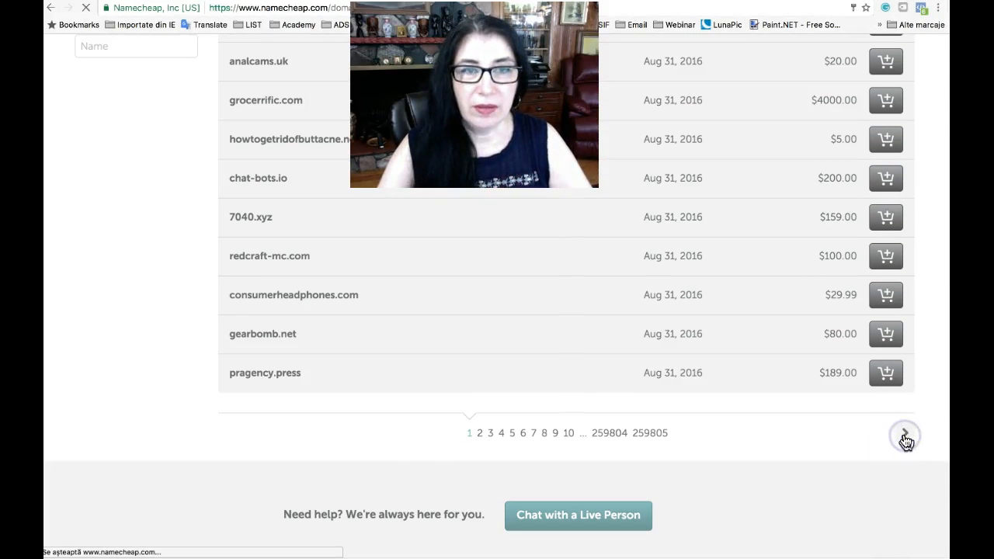
{"action": "left_click", "coordinate": [904, 435]}
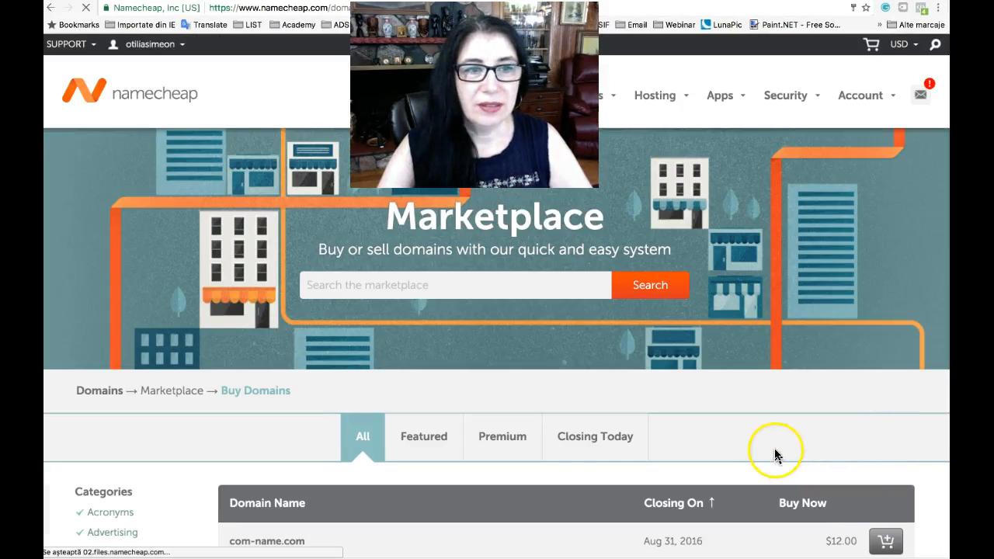
{"action": "scroll", "scroll_direction": "down", "scroll_amount": 3}
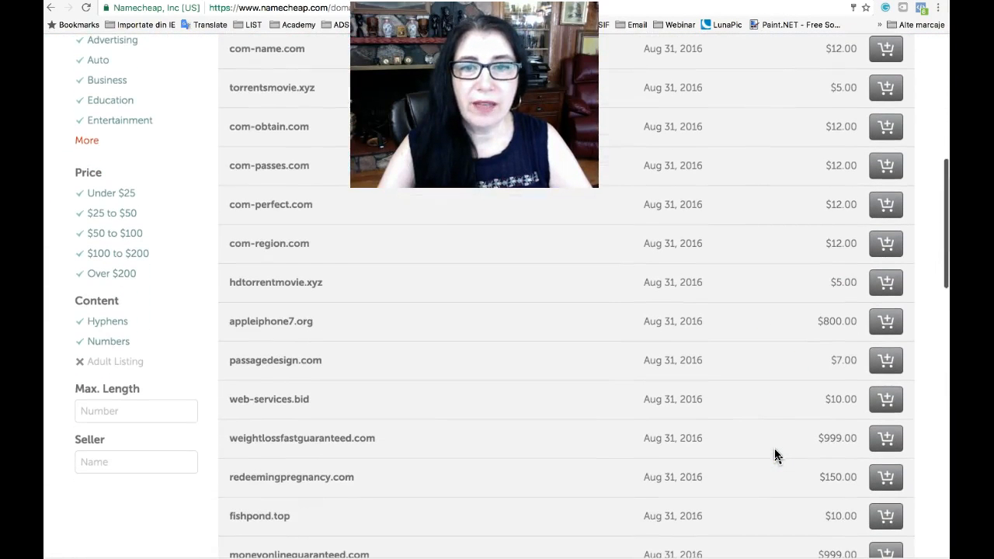
{"action": "scroll", "scroll_direction": "down", "scroll_amount": 3}
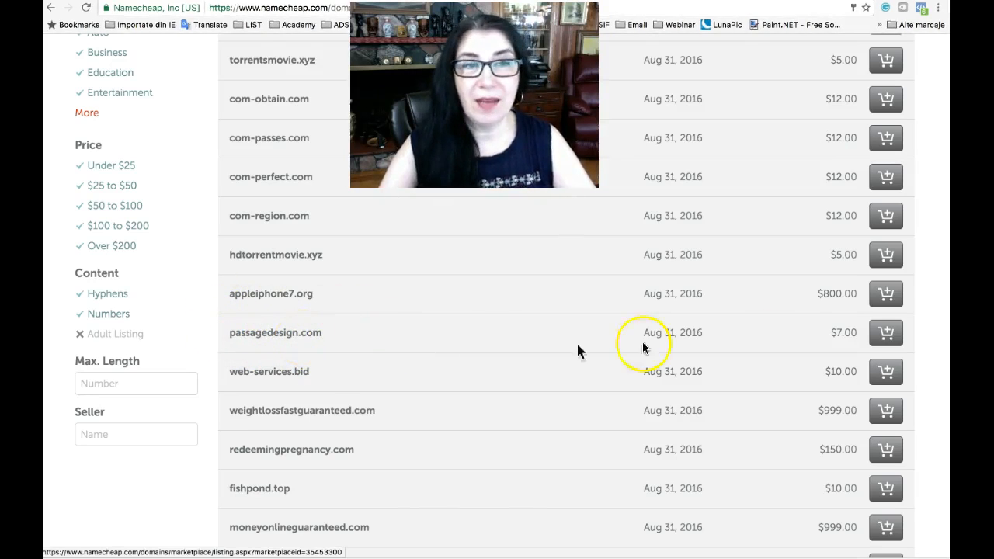
{"action": "mouse_move", "coordinate": [808, 379]}
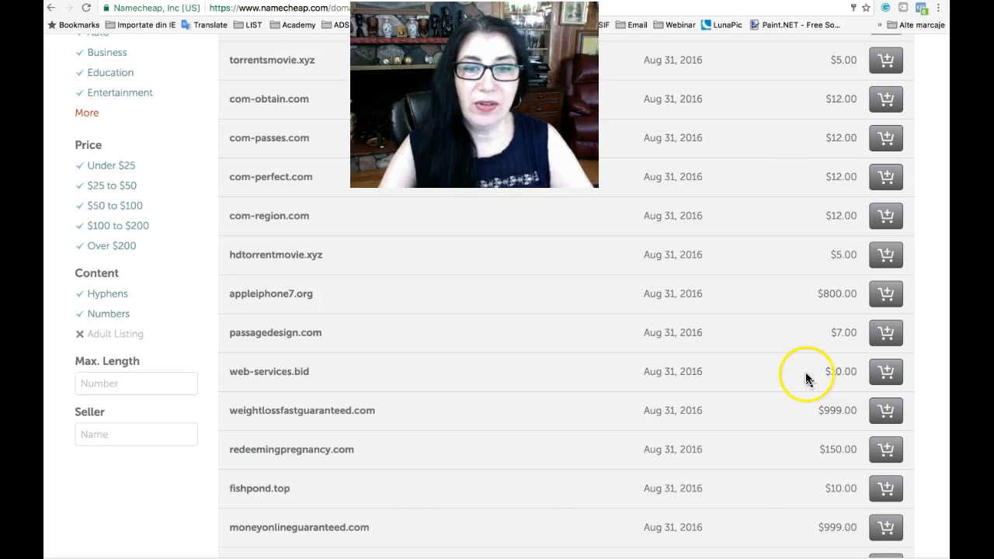
{"action": "scroll", "scroll_direction": "down", "scroll_amount": 3}
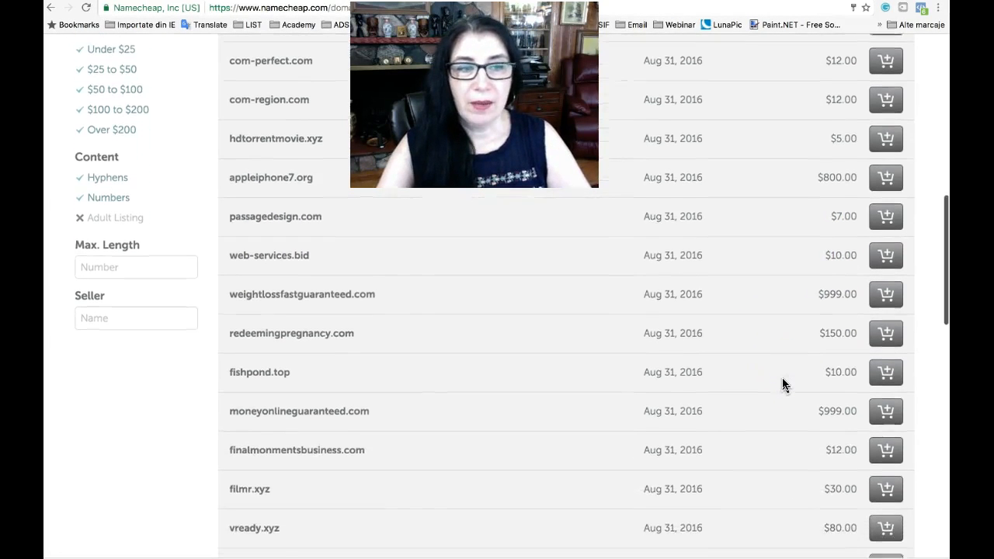
{"action": "scroll", "scroll_direction": "down", "scroll_amount": 3}
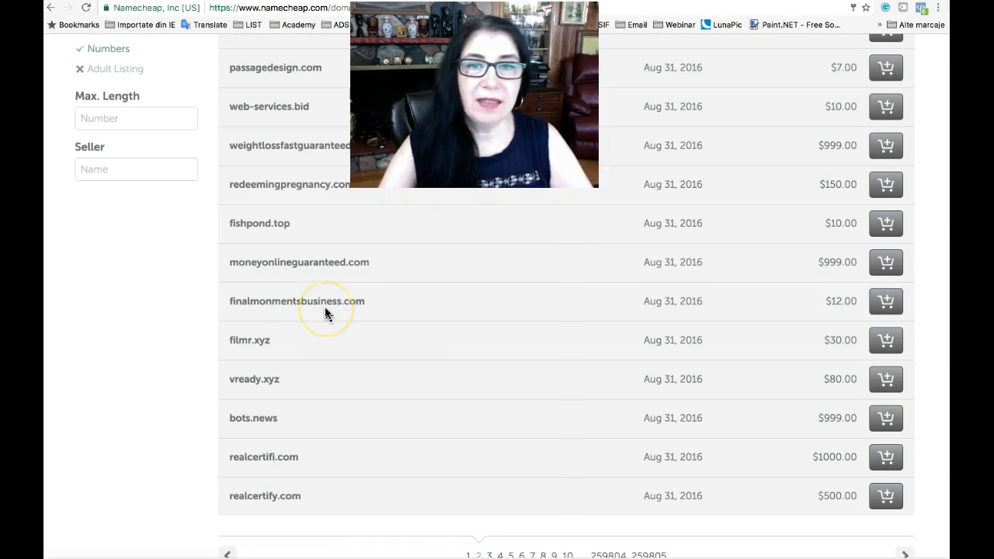
{"action": "mouse_move", "coordinate": [292, 298]}
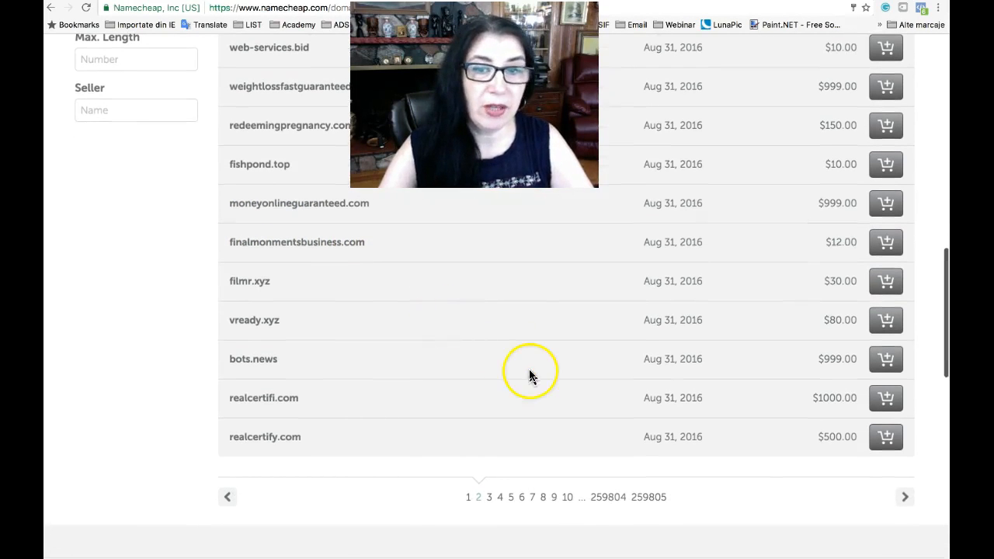
Continue through two more pages of marketplace domains for sale
{"action": "left_click", "coordinate": [904, 497]}
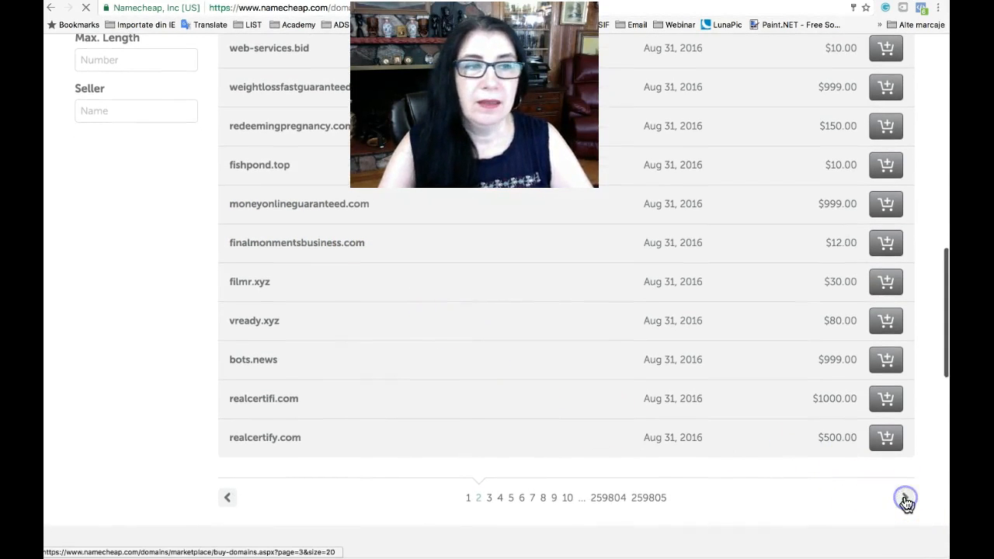
{"action": "left_click", "coordinate": [904, 497]}
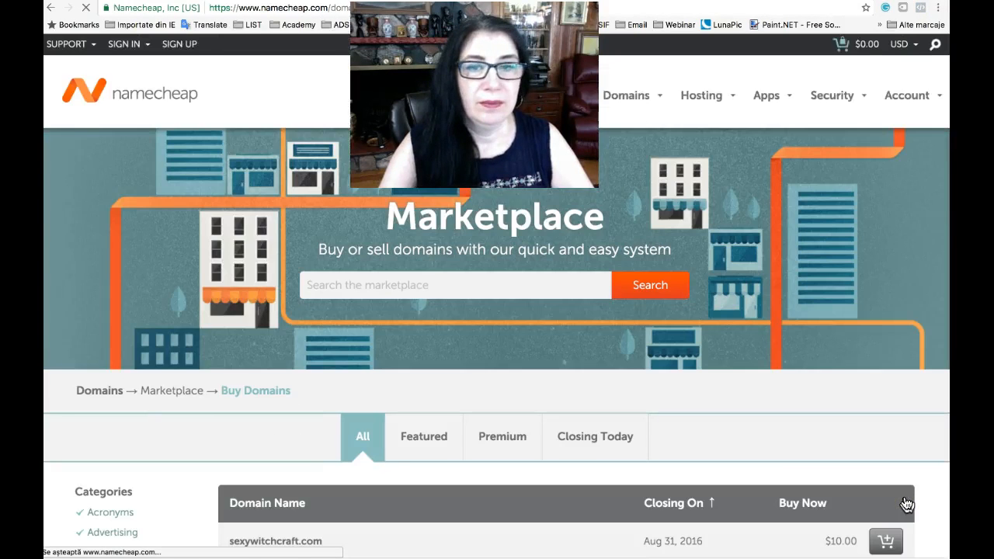
{"action": "scroll", "scroll_direction": "down", "scroll_amount": 3}
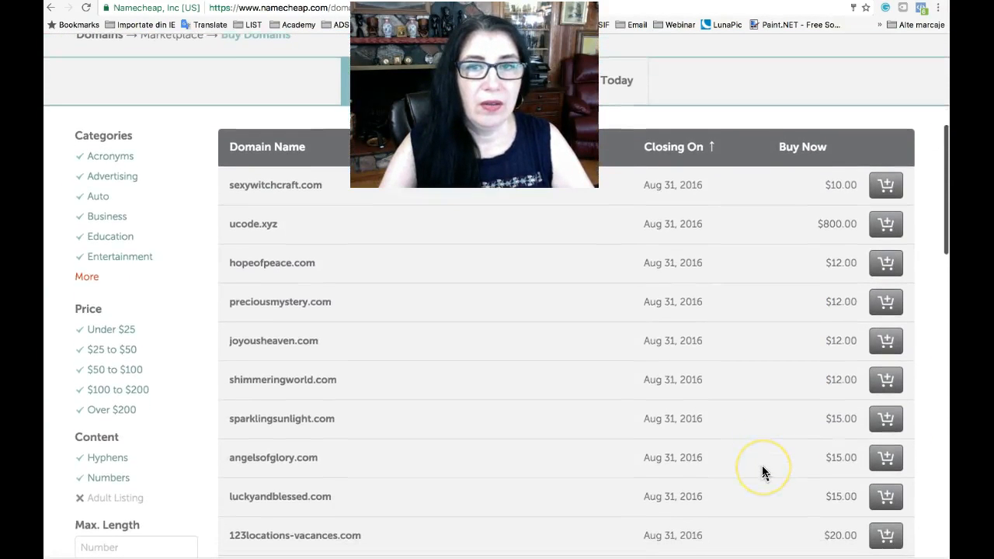
{"action": "scroll", "scroll_direction": "down", "scroll_amount": 3}
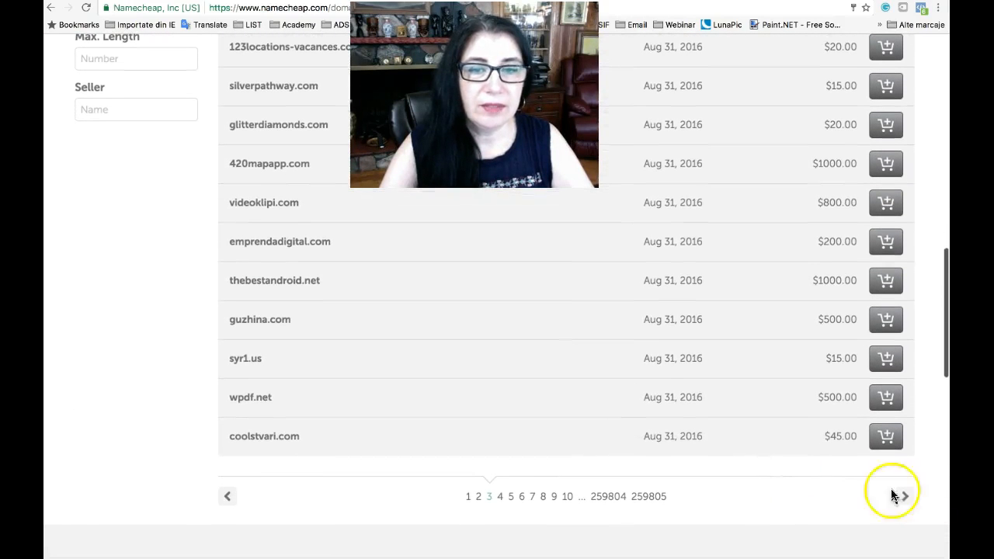
{"action": "left_click", "coordinate": [904, 497]}
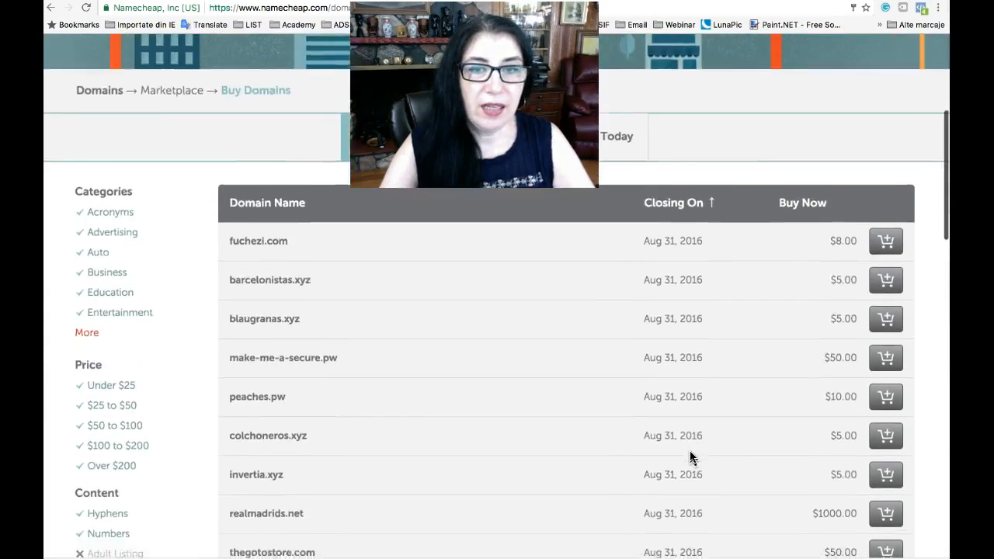
{"action": "scroll", "scroll_direction": "down", "scroll_amount": 3}
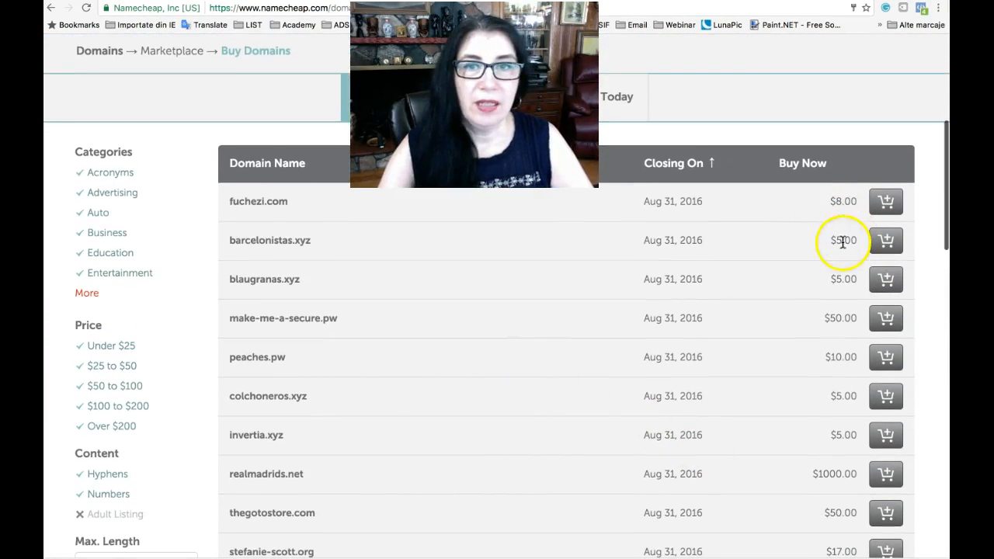
{"action": "scroll", "scroll_direction": "down", "scroll_amount": 3}
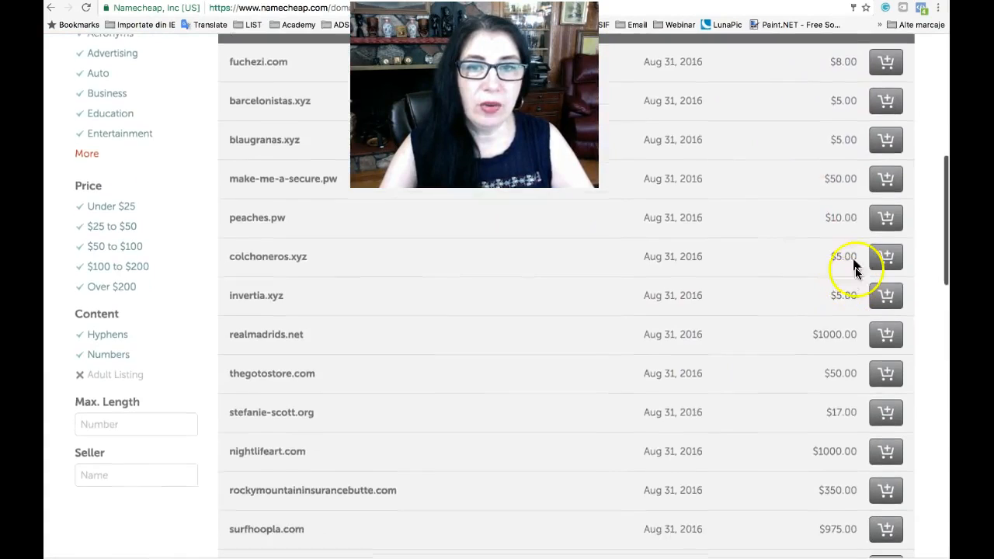
{"action": "scroll", "scroll_direction": "down", "scroll_amount": 3}
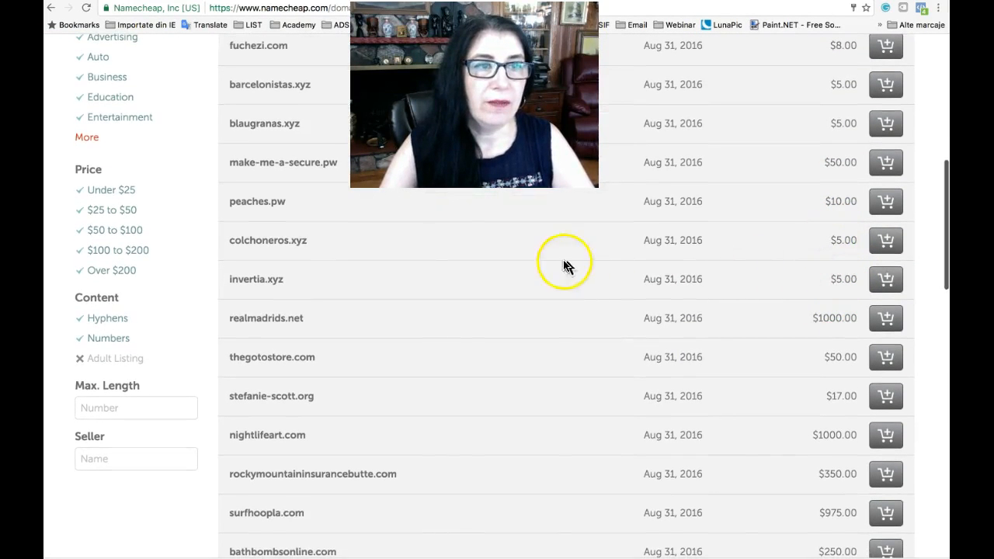
{"action": "scroll", "scroll_direction": "down", "scroll_amount": 3}
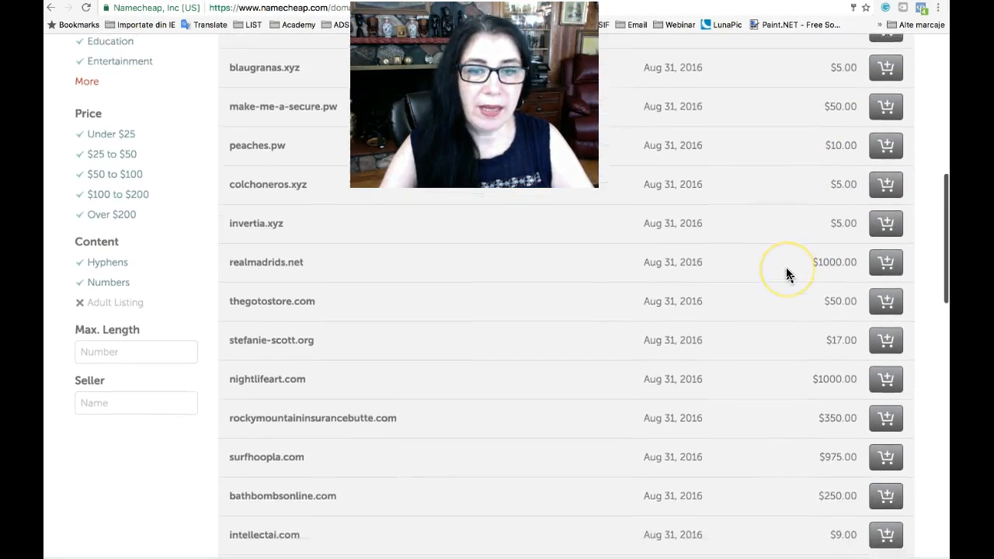
{"action": "scroll", "scroll_direction": "down", "scroll_amount": 3}
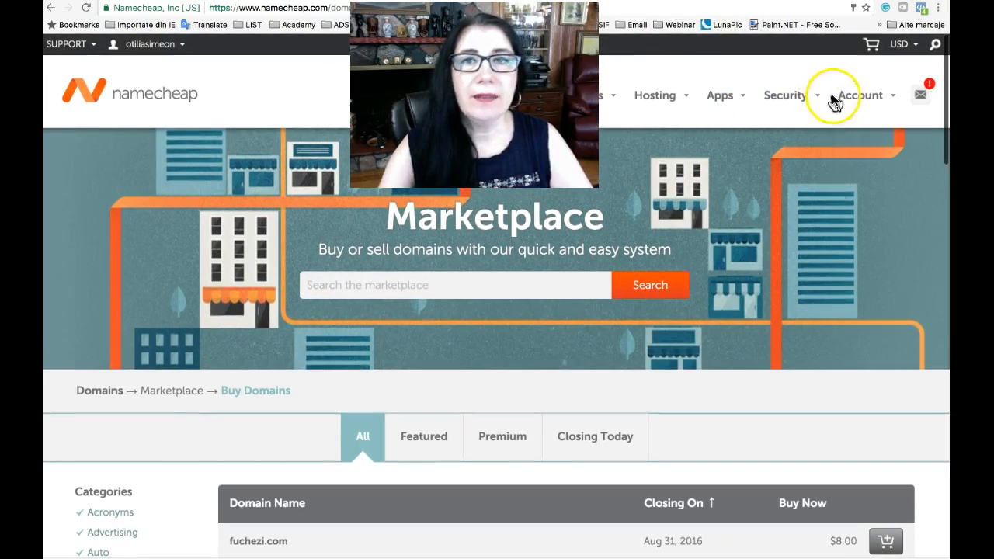
Return to the Dashboard via the Account menu to see the recently active domains
{"action": "left_click", "coordinate": [860, 95]}
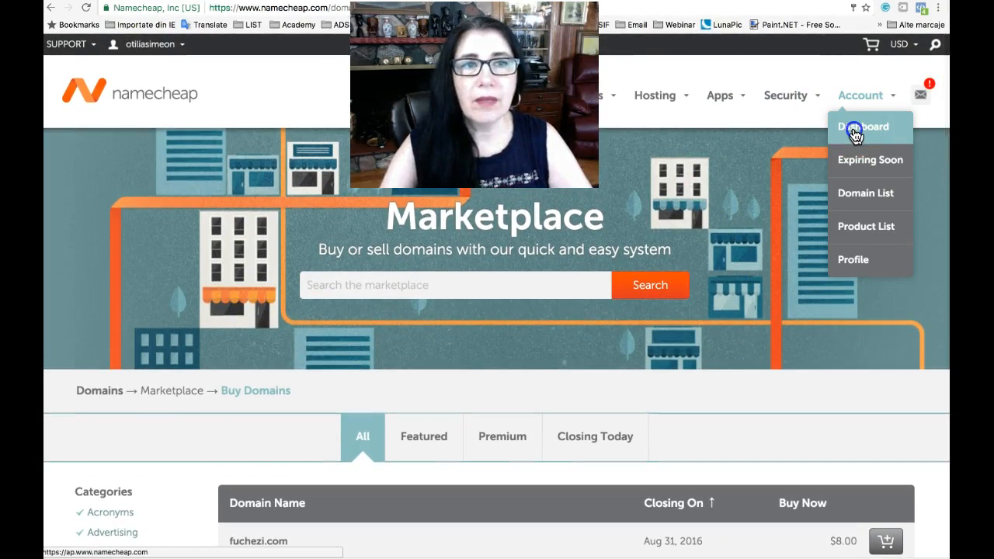
{"action": "left_click", "coordinate": [863, 128]}
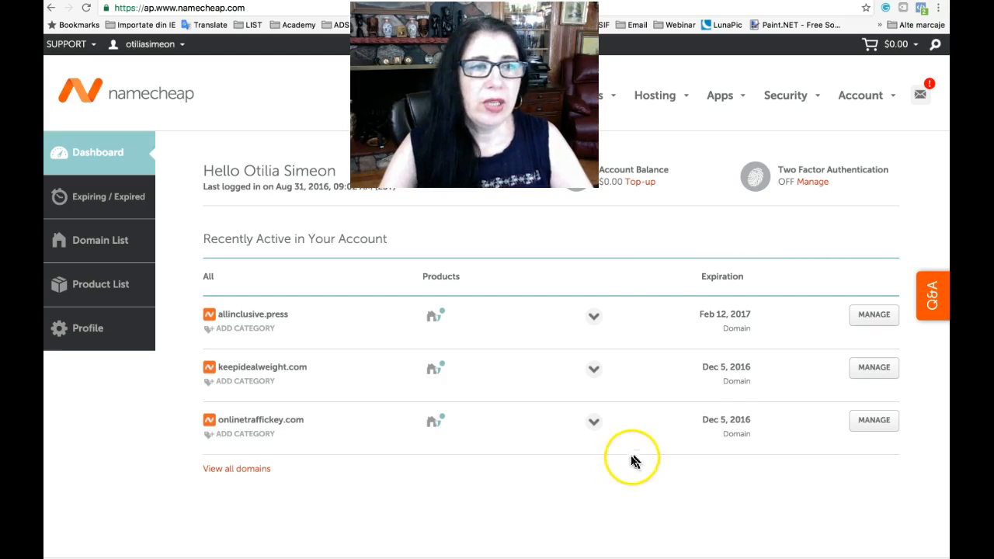
{"action": "mouse_move", "coordinate": [650, 460]}
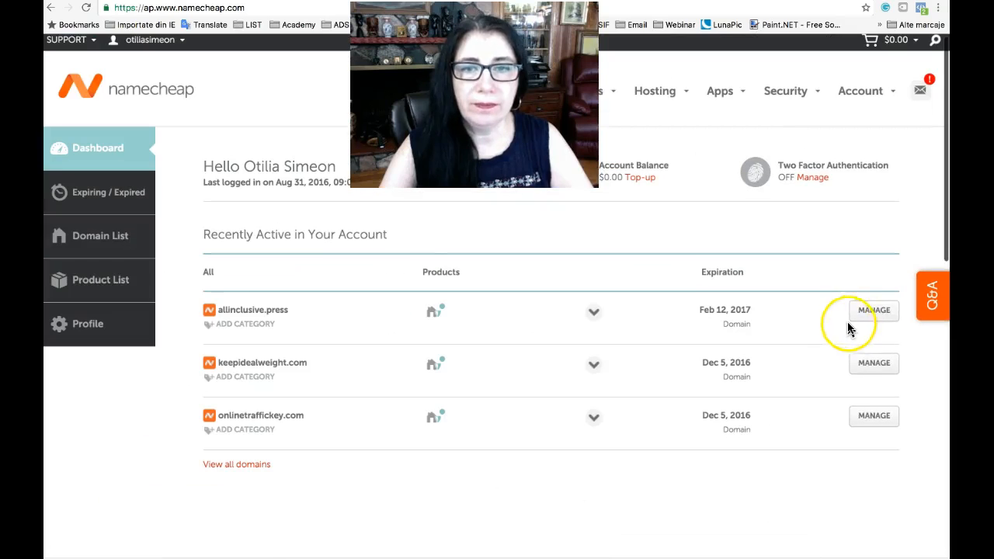
Manage allinclusive.press, showing its active status, WhoisGuard and BasicDNS nameservers
{"action": "left_click", "coordinate": [873, 310]}
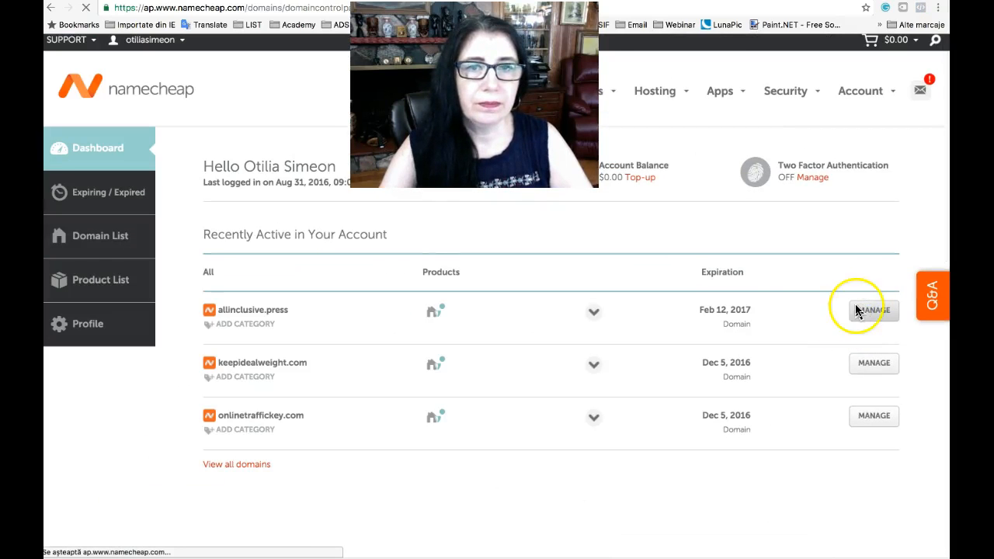
{"action": "left_click", "coordinate": [873, 311]}
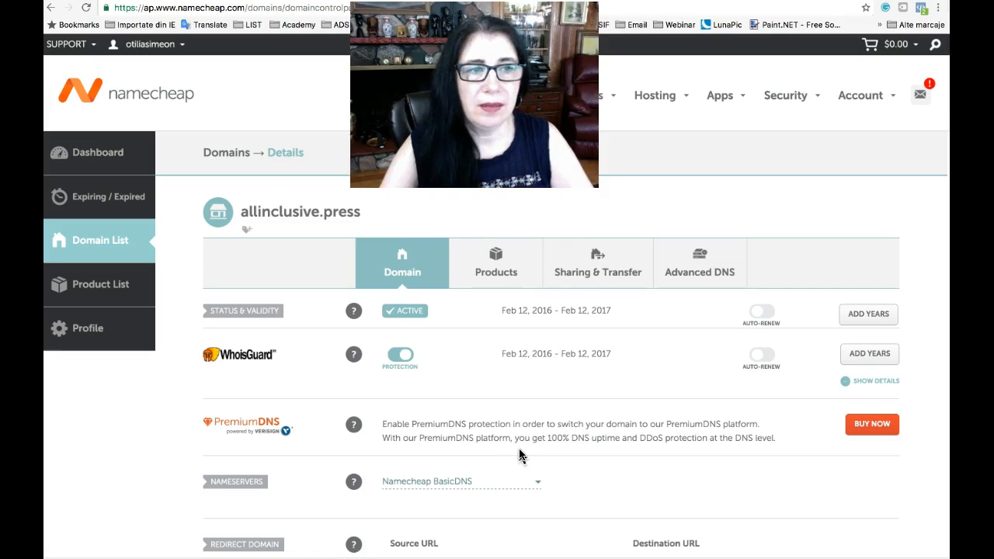
{"action": "scroll", "scroll_direction": "down", "scroll_amount": 3}
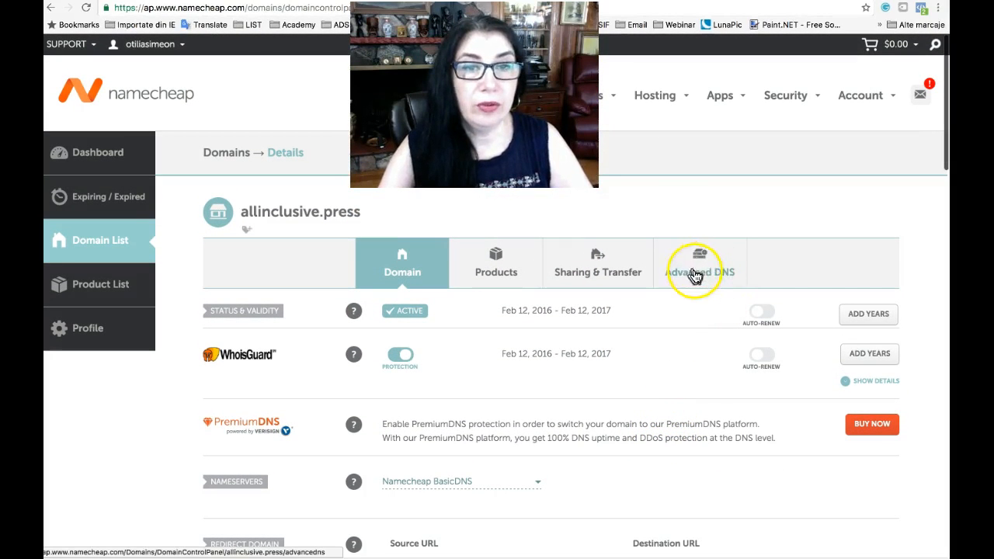
In Advanced DNS for allinclusive.press, add a new host record of type URL Redirect Record
{"action": "left_click", "coordinate": [699, 264]}
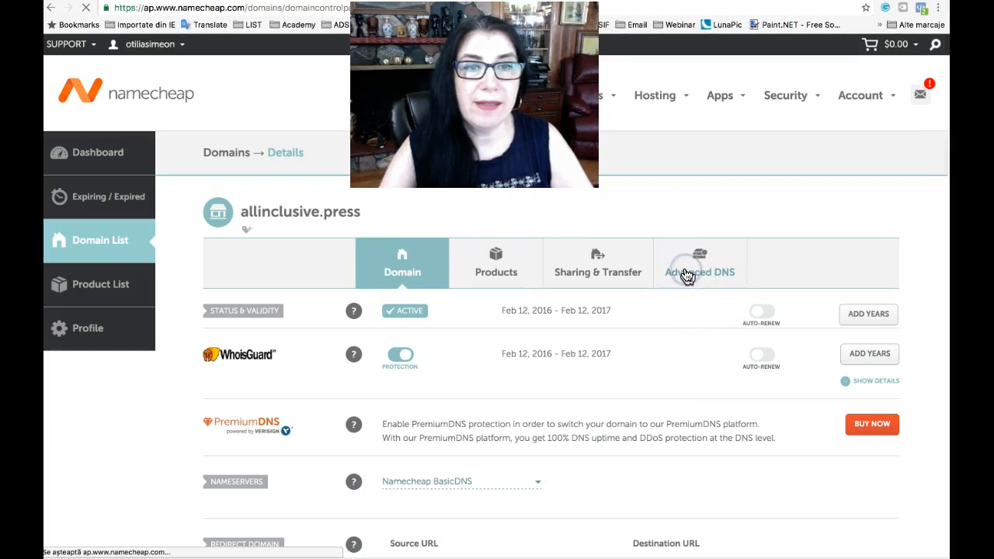
{"action": "left_click", "coordinate": [699, 256]}
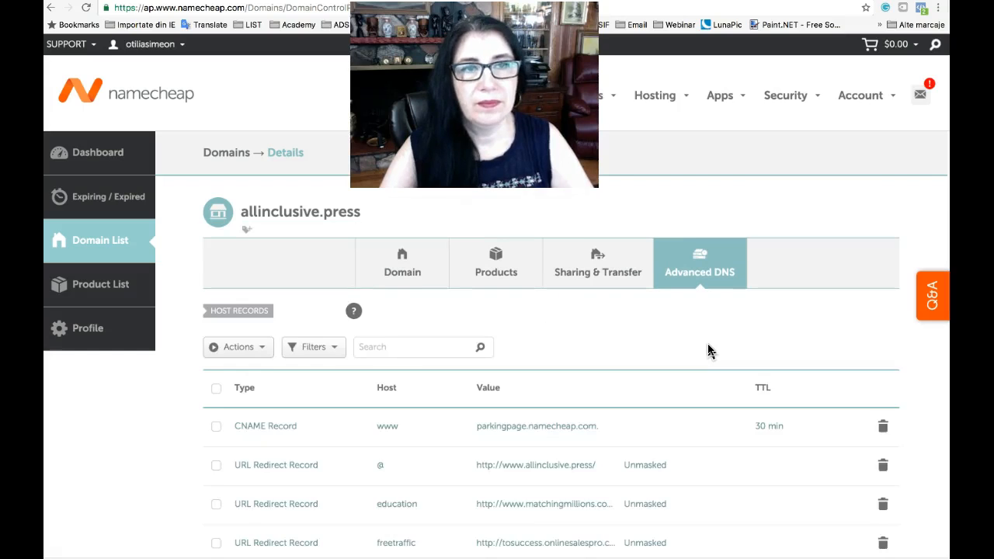
{"action": "scroll", "scroll_direction": "down", "scroll_amount": 3}
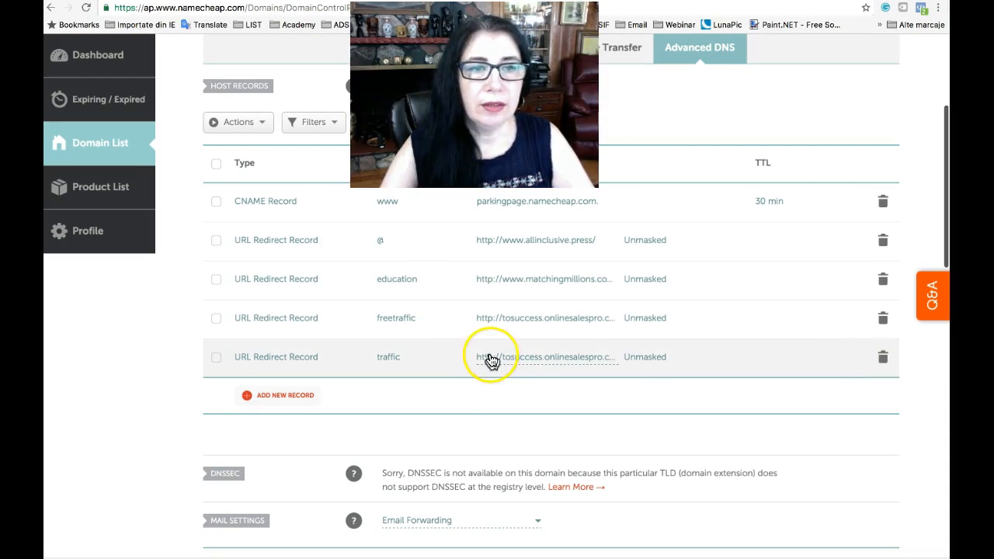
{"action": "mouse_move", "coordinate": [645, 369]}
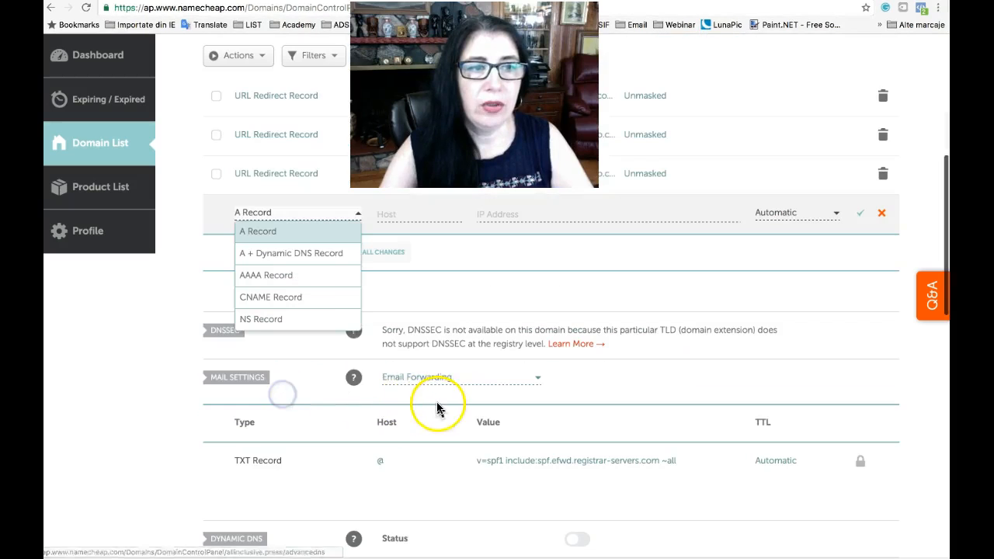
{"action": "mouse_move", "coordinate": [293, 318]}
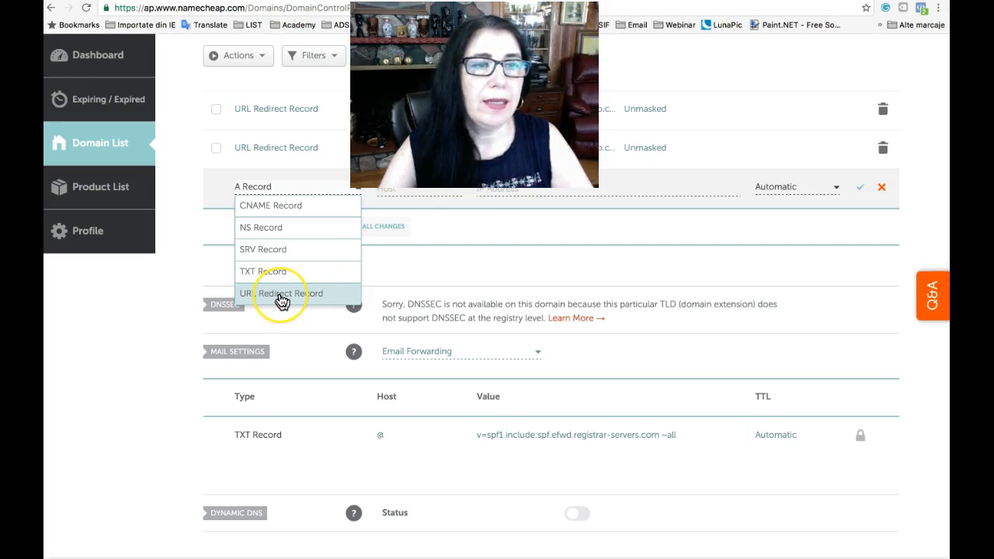
{"action": "left_click", "coordinate": [289, 292]}
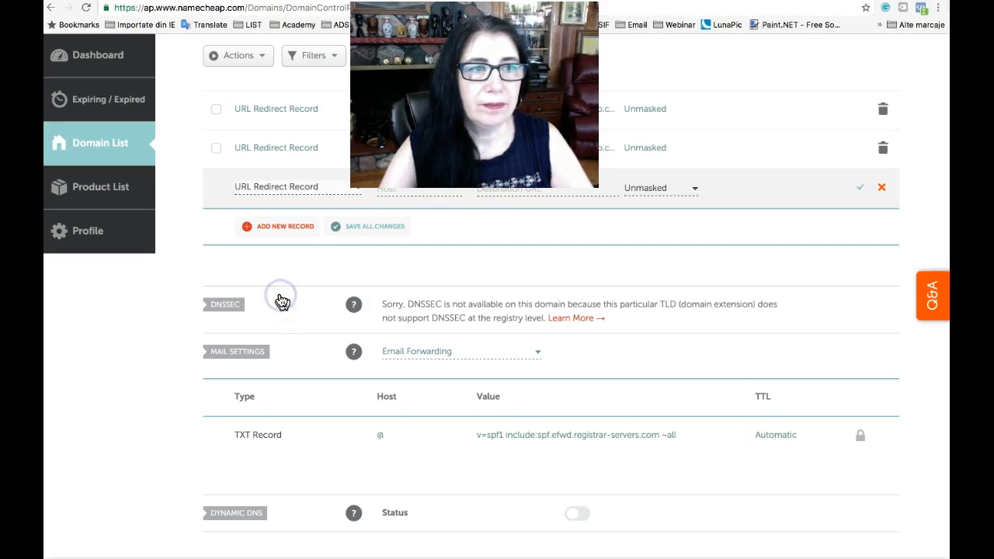
{"action": "mouse_move", "coordinate": [708, 458]}
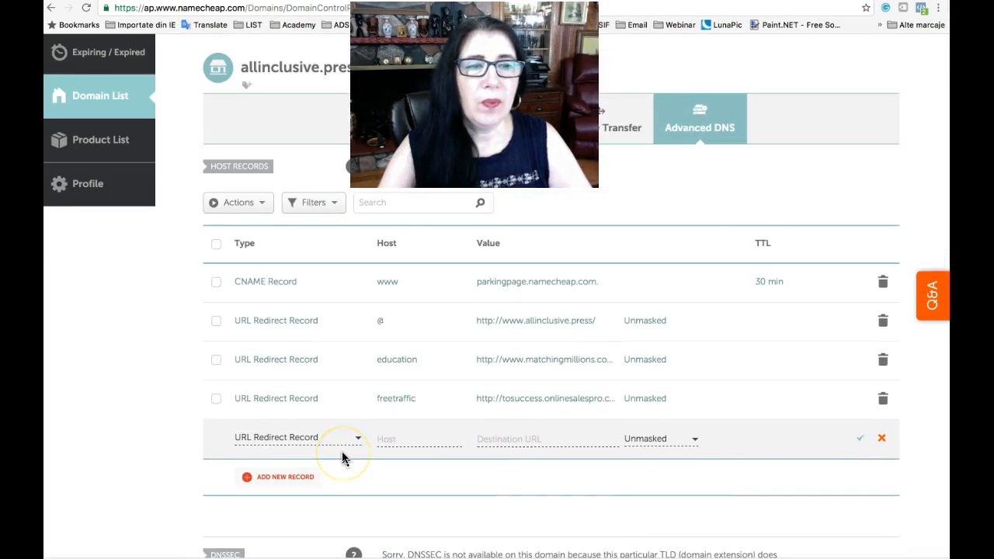
{"action": "mouse_move", "coordinate": [318, 463]}
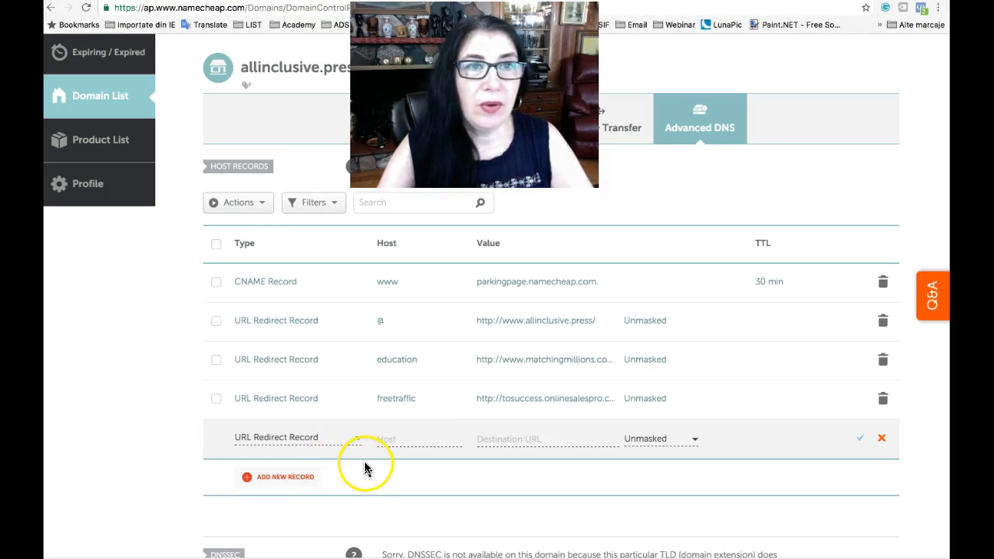
{"action": "left_click", "coordinate": [420, 438]}
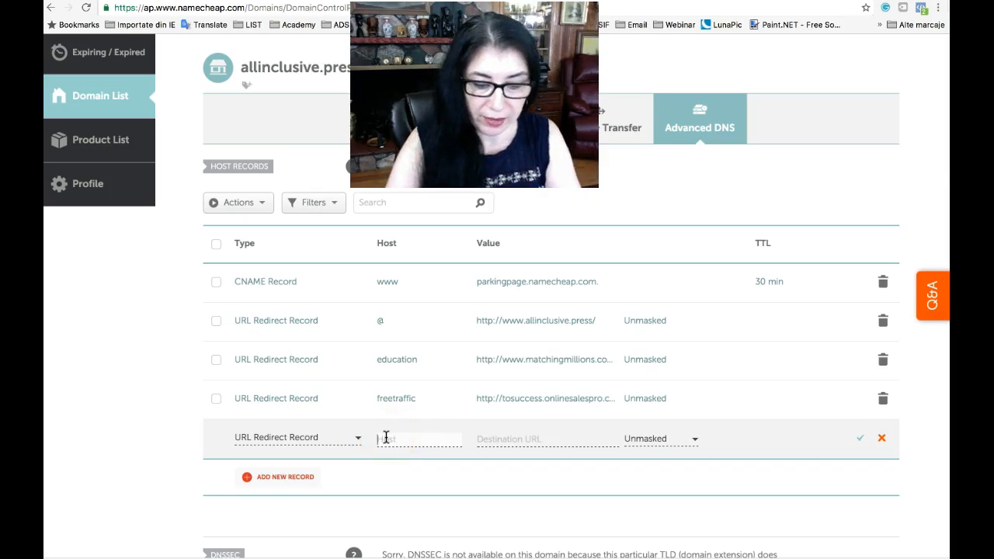
{"action": "type", "text": "traffic"}
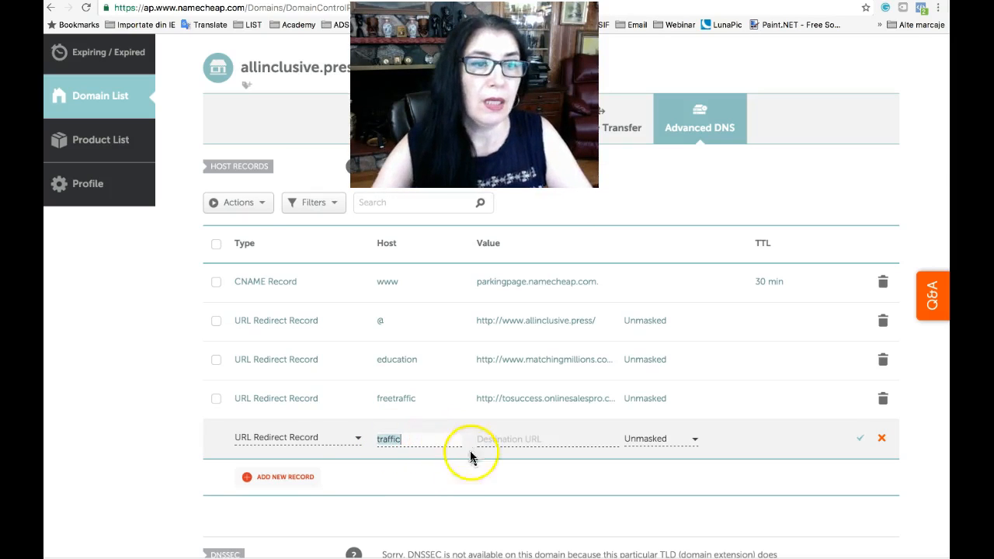
{"action": "left_click", "coordinate": [485, 438]}
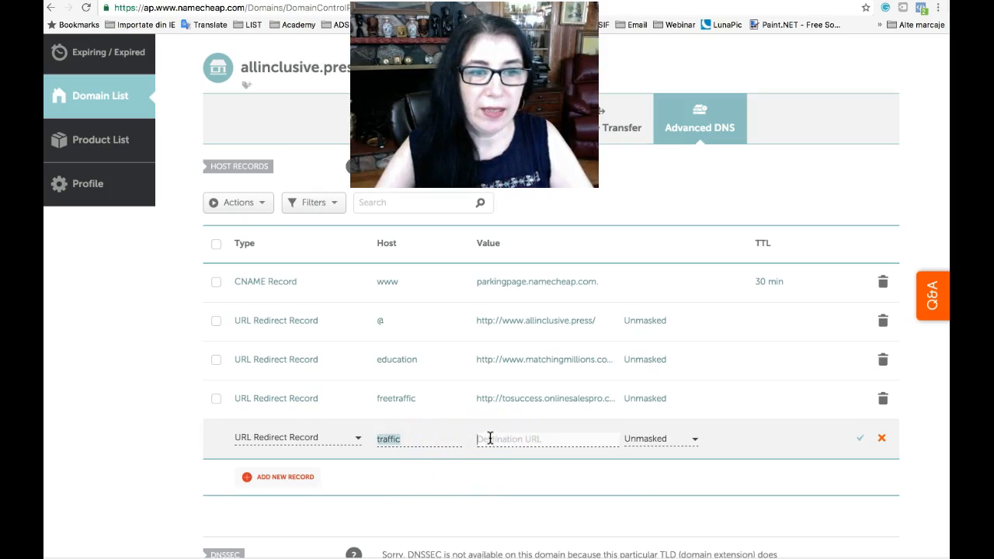
{"action": "type", "text": "http://tosuccess.onlinesalespro.com/NWM"}
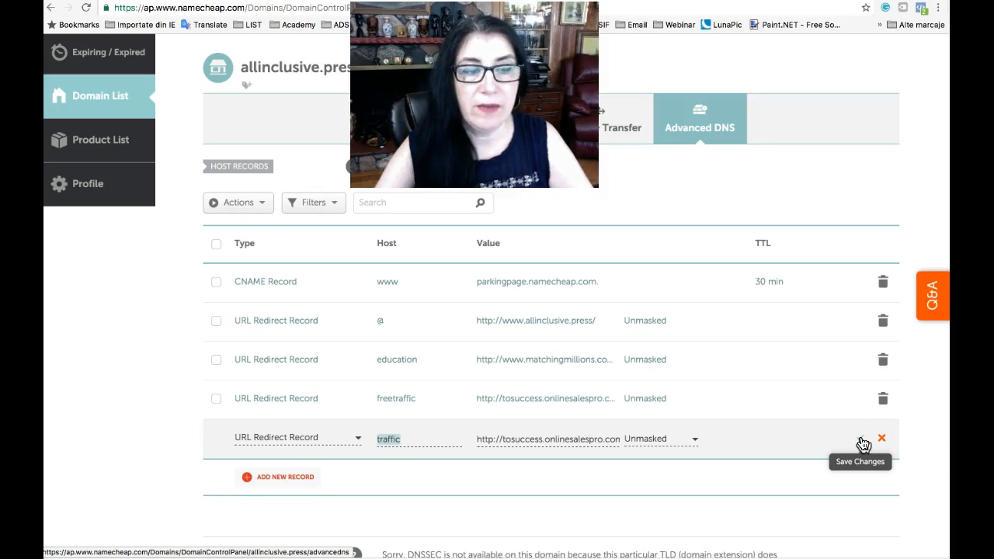
{"action": "left_click", "coordinate": [861, 440]}
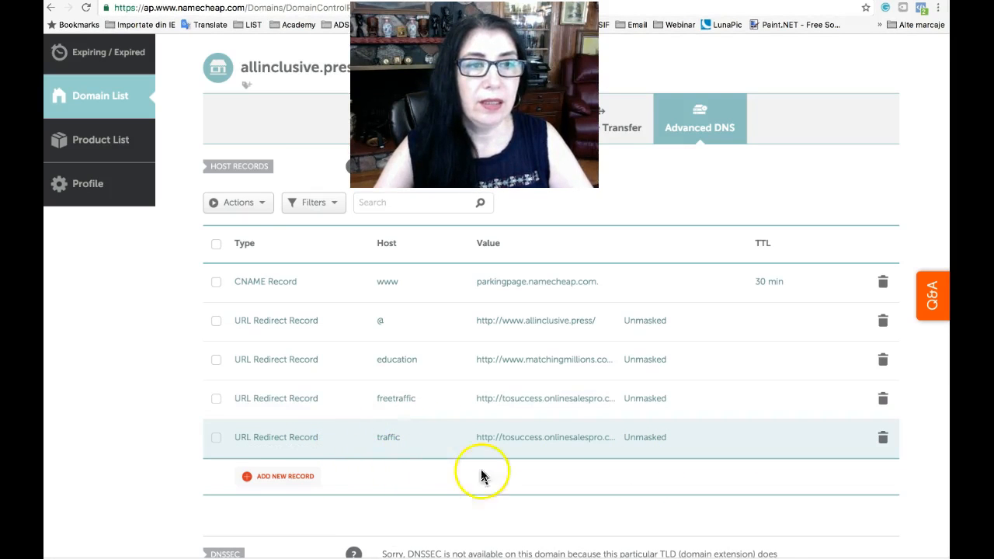
{"action": "mouse_move", "coordinate": [727, 478]}
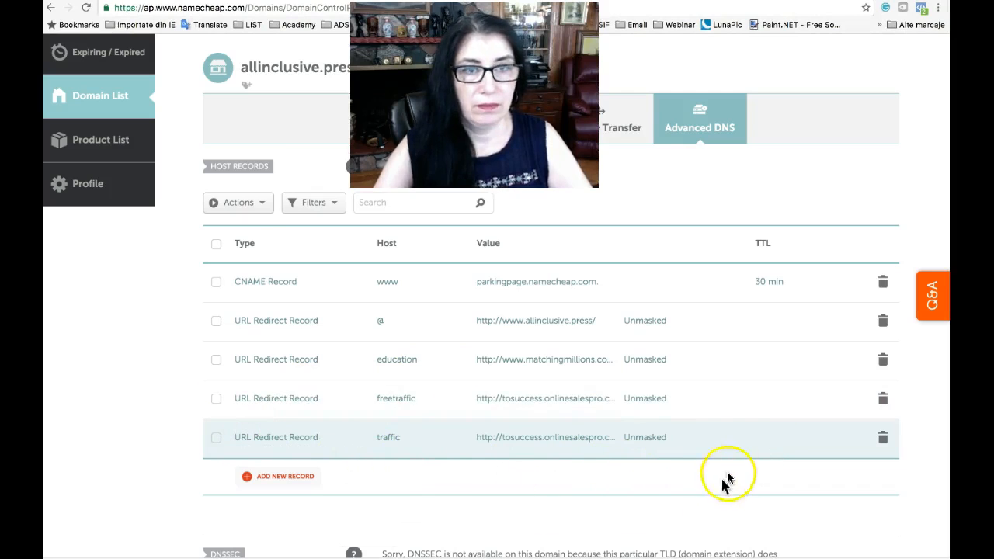
{"action": "mouse_move", "coordinate": [742, 449]}
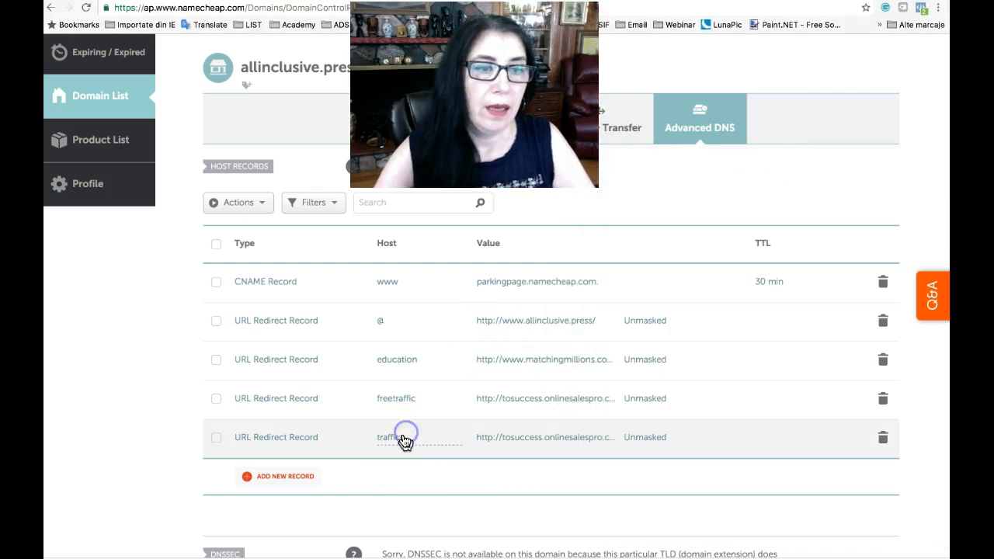
Assemble traffic.allinclusive.press in the TextEdit note by pasting the host and domain names
{"action": "right_click", "coordinate": [404, 438]}
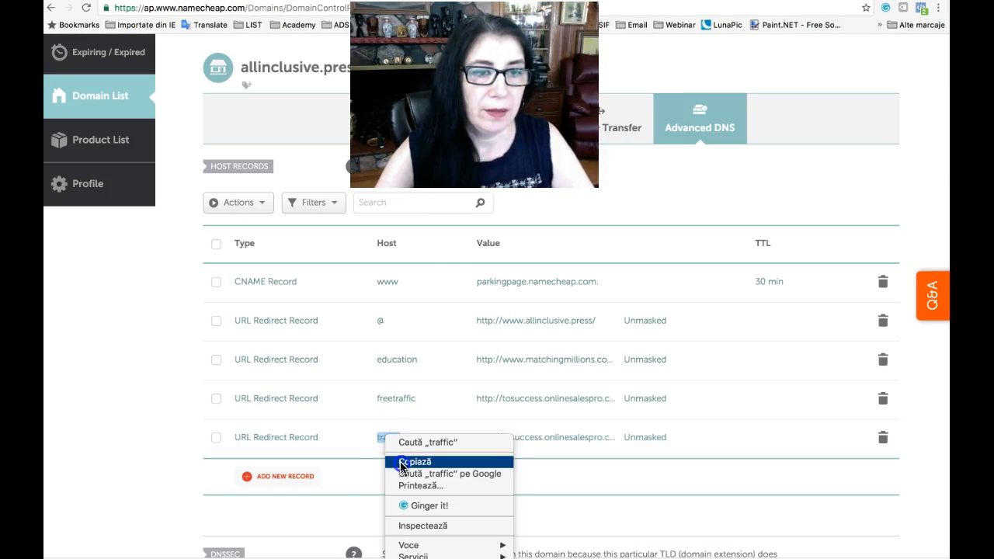
{"action": "left_click", "coordinate": [417, 461]}
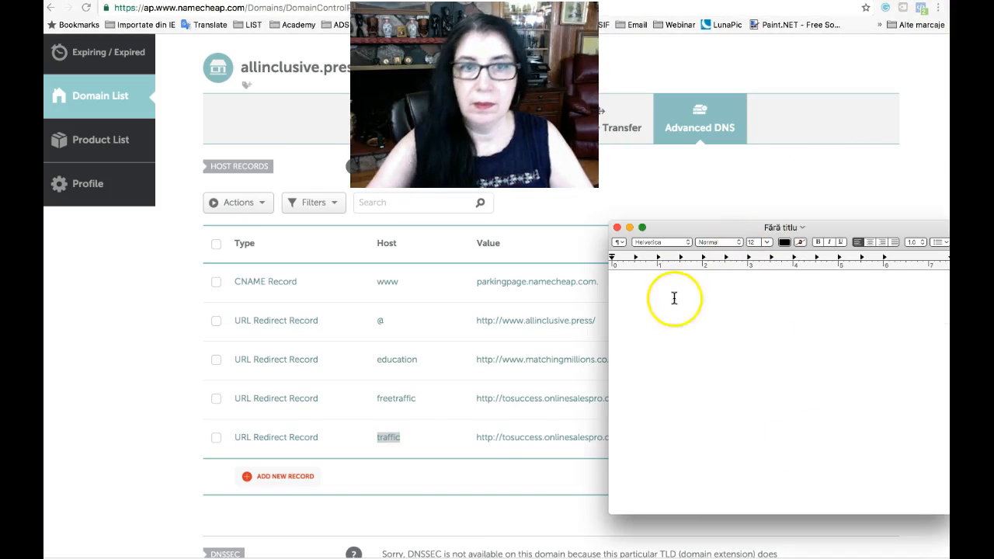
{"action": "right_click", "coordinate": [674, 299]}
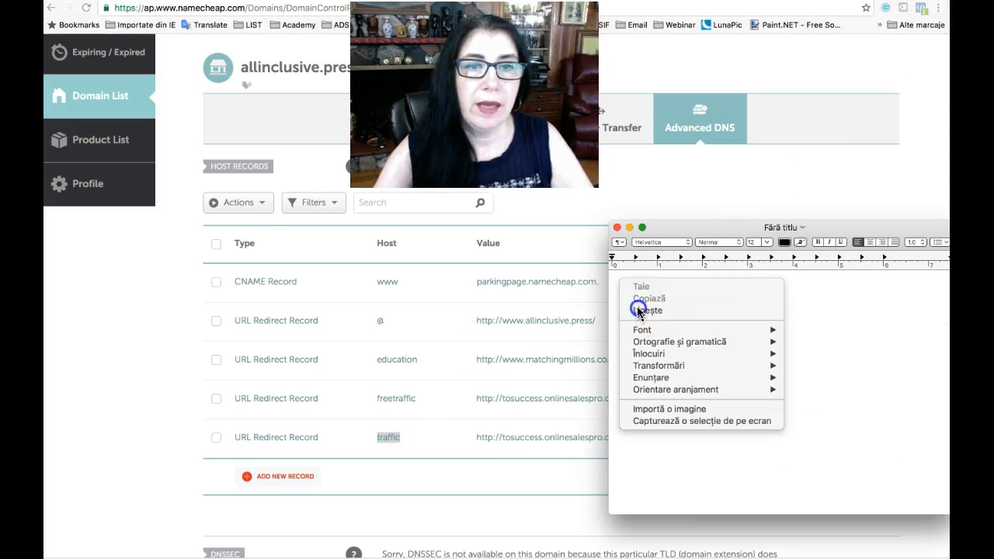
{"action": "left_click", "coordinate": [649, 311]}
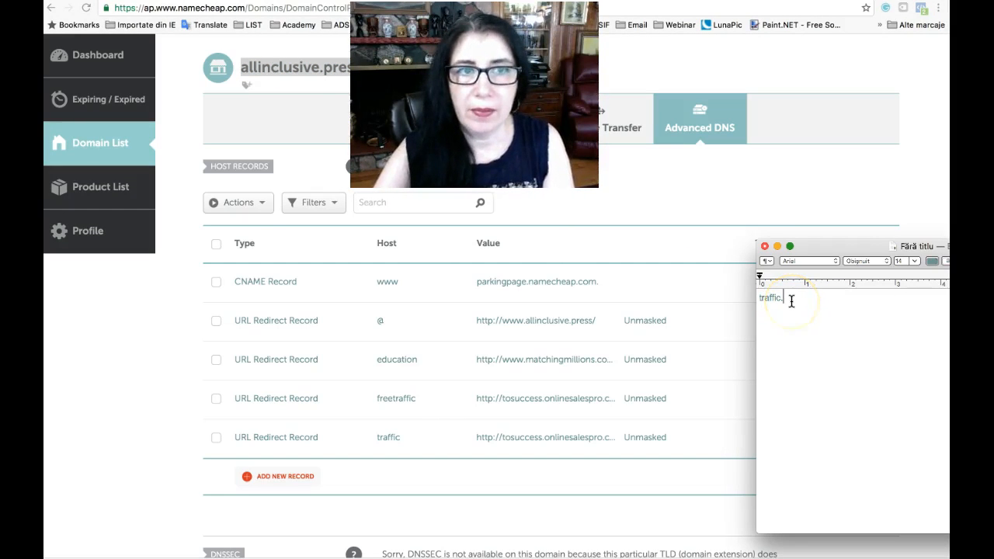
{"action": "right_click", "coordinate": [790, 302]}
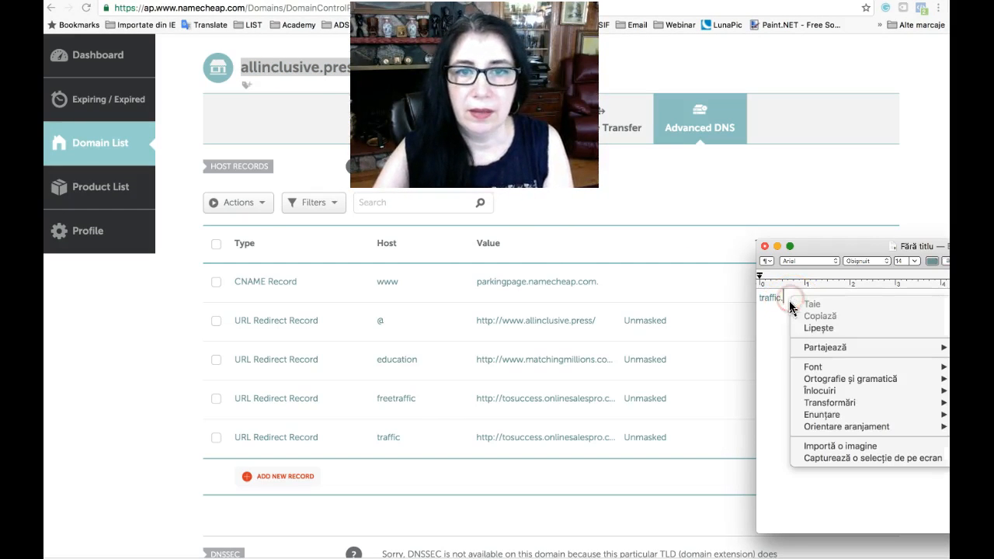
{"action": "left_click", "coordinate": [820, 326]}
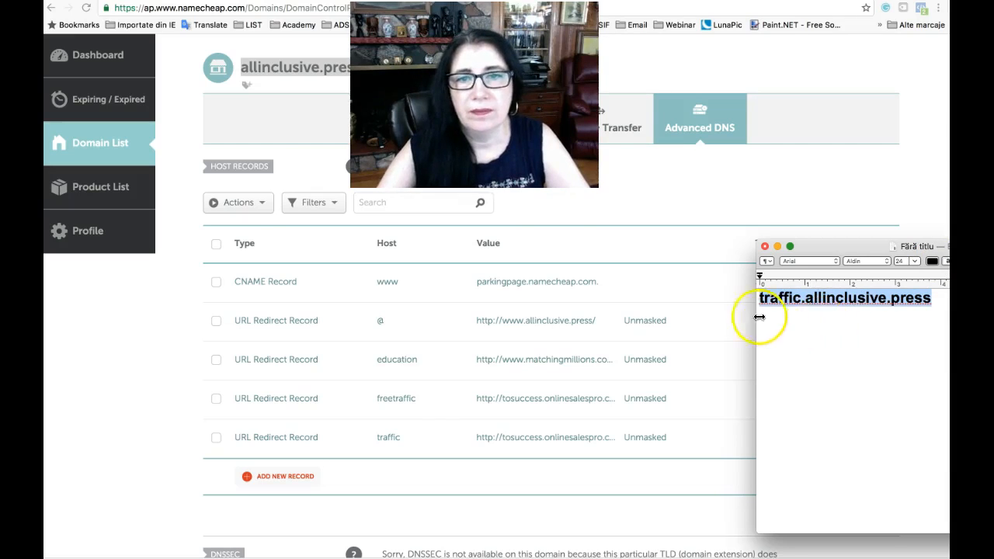
{"action": "mouse_move", "coordinate": [910, 288]}
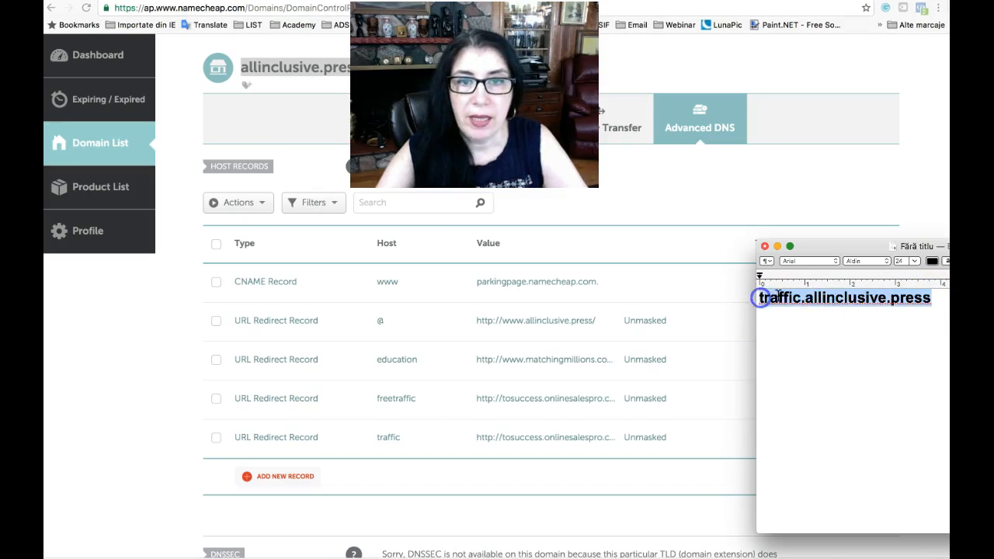
Copy the full traffic.allinclusive.press address for testing in the browser
{"action": "right_click", "coordinate": [845, 299]}
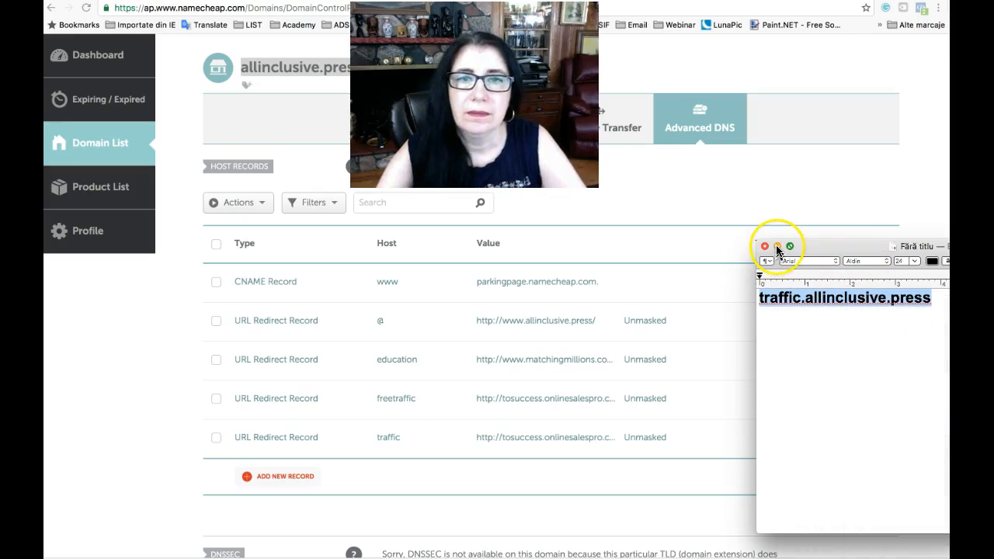
{"action": "left_click", "coordinate": [789, 245]}
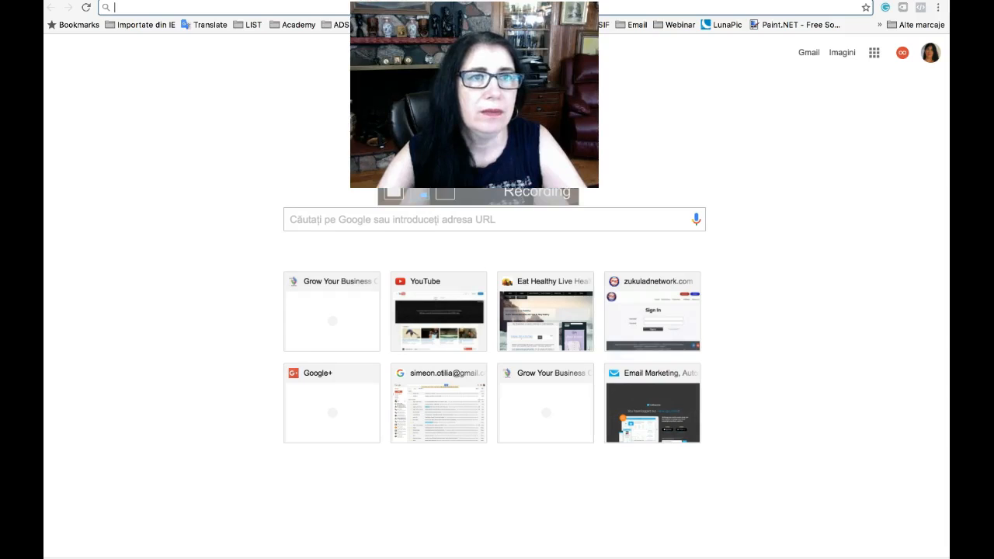
Visit traffic.allinclusive.press and confirm it redirects to the Online Sales Pro affiliate page
{"action": "type", "text": "traffic.allinclusive.press"}
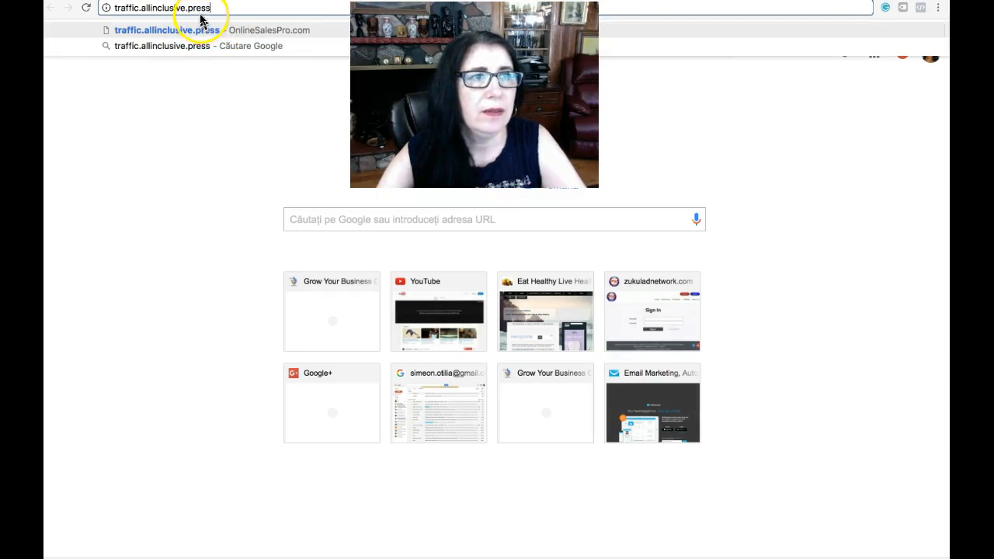
{"action": "mouse_move", "coordinate": [185, 62]}
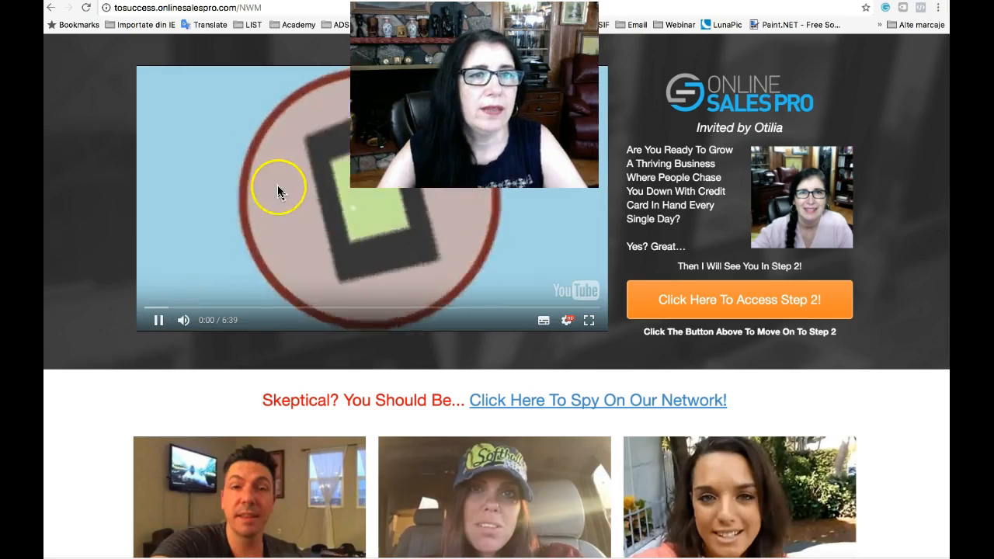
{"action": "left_click", "coordinate": [156, 320]}
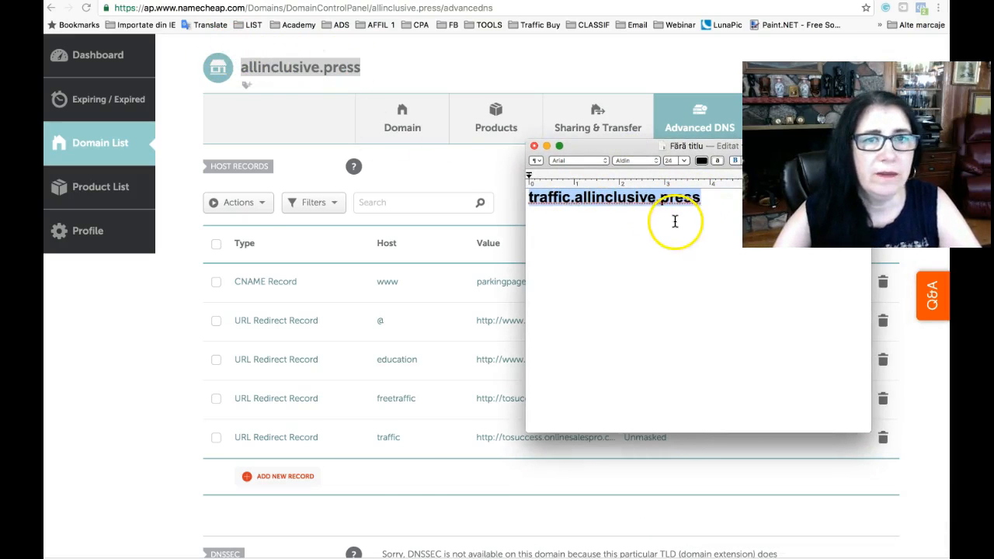
{"action": "mouse_move", "coordinate": [420, 378]}
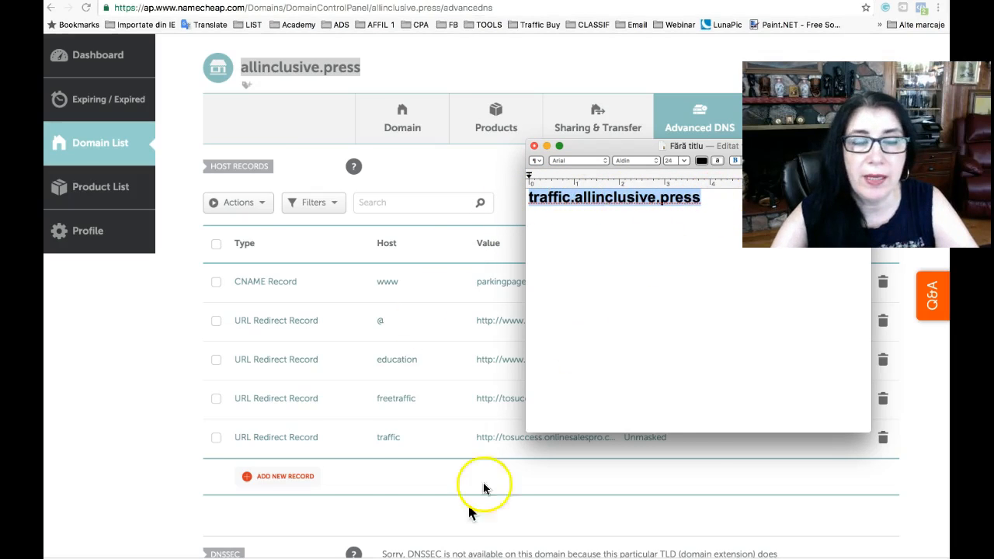
{"action": "mouse_move", "coordinate": [567, 158]}
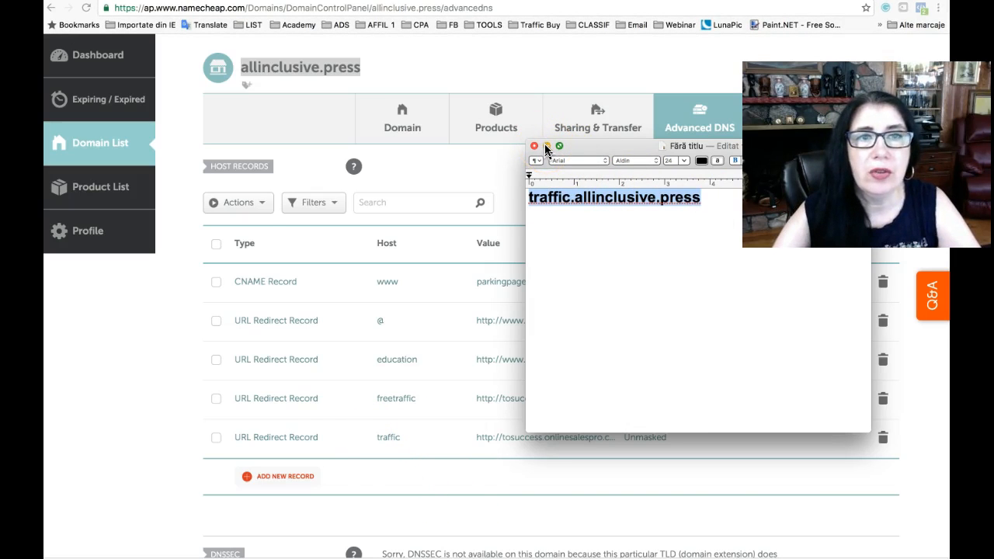
Close the TextEdit note so the host records with the traffic redirect are fully visible
{"action": "left_click", "coordinate": [534, 146]}
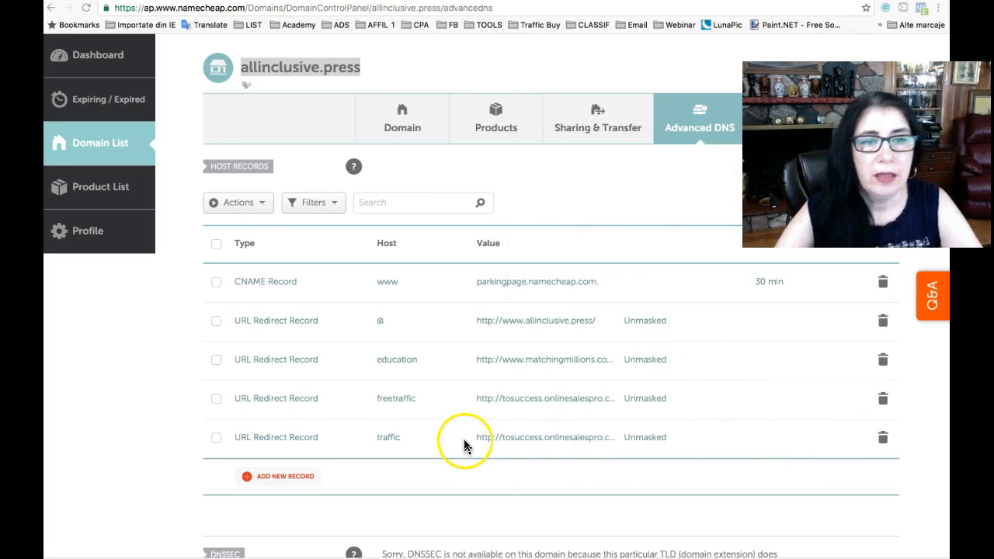
{"action": "mouse_move", "coordinate": [749, 449]}
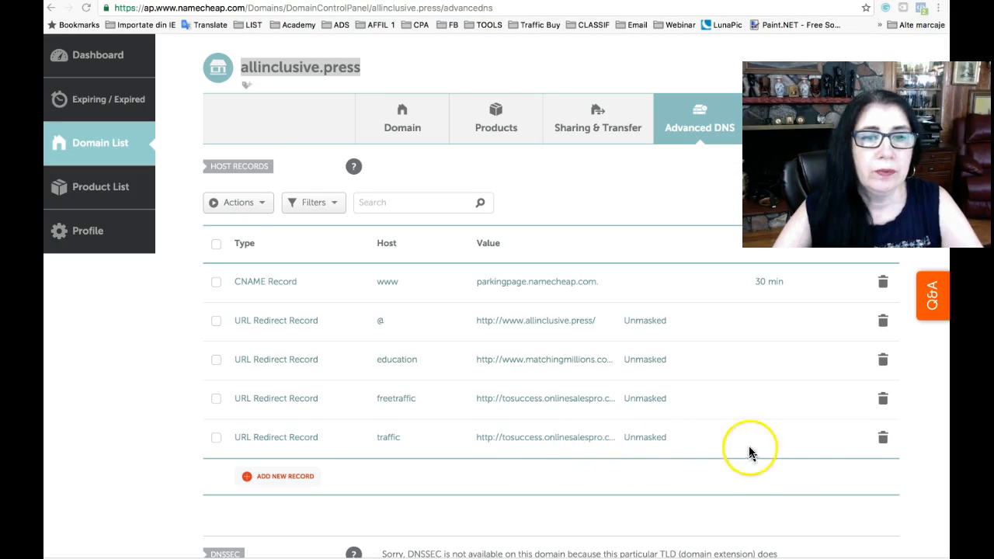
{"action": "mouse_move", "coordinate": [388, 443]}
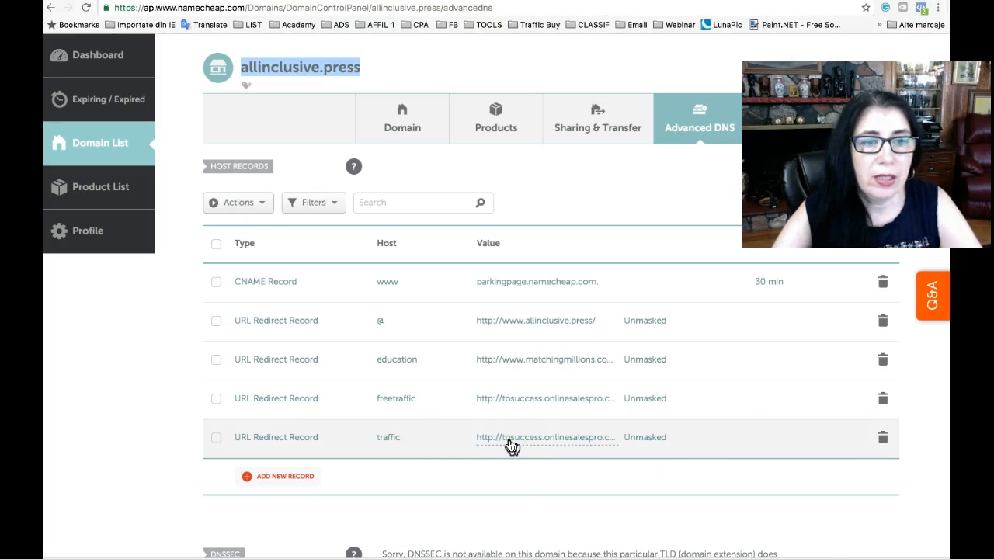
{"action": "left_click", "coordinate": [545, 436]}
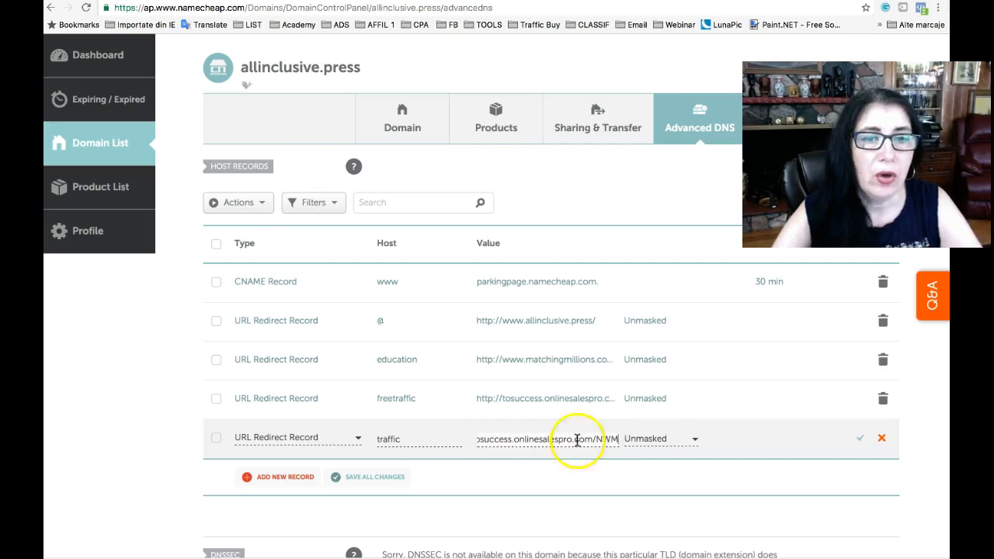
{"action": "mouse_move", "coordinate": [882, 439]}
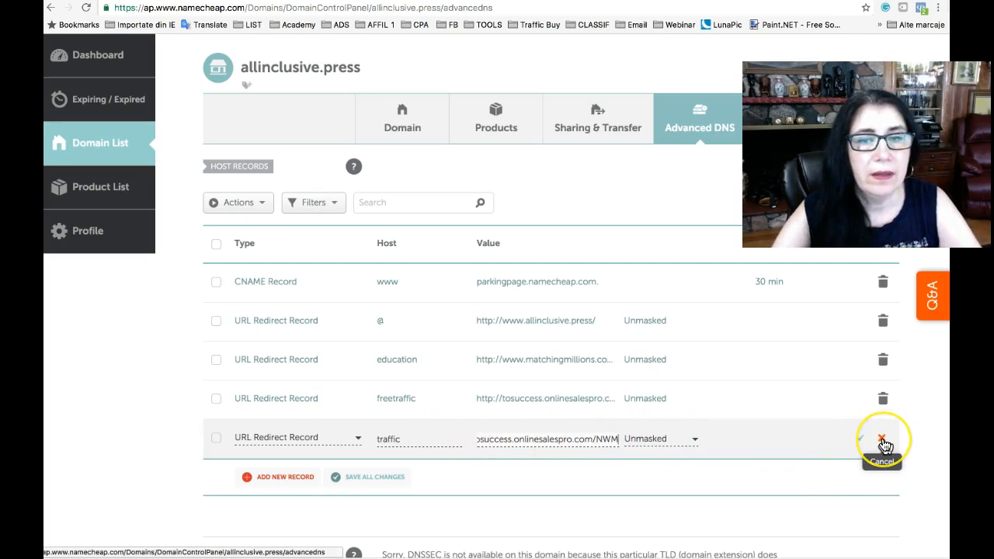
{"action": "mouse_move", "coordinate": [864, 438]}
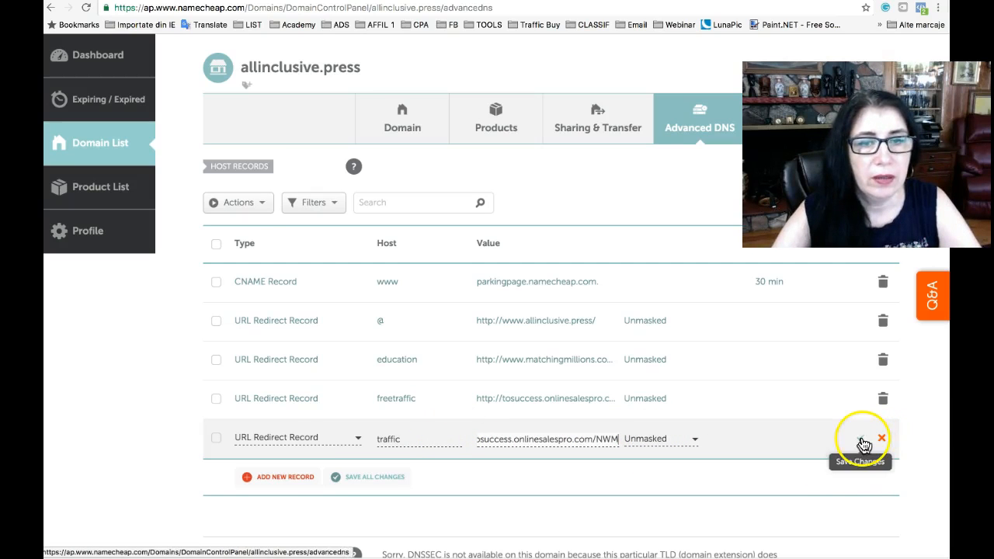
{"action": "left_click", "coordinate": [860, 438]}
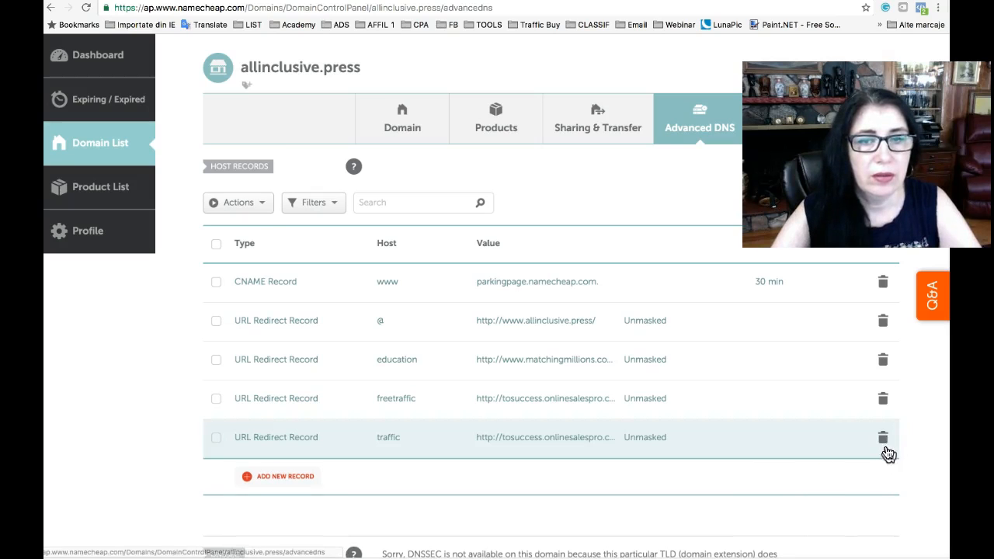
Delete the 'traffic' URL Redirect record and confirm Yes in the Delete Record? prompt
{"action": "left_click", "coordinate": [883, 436]}
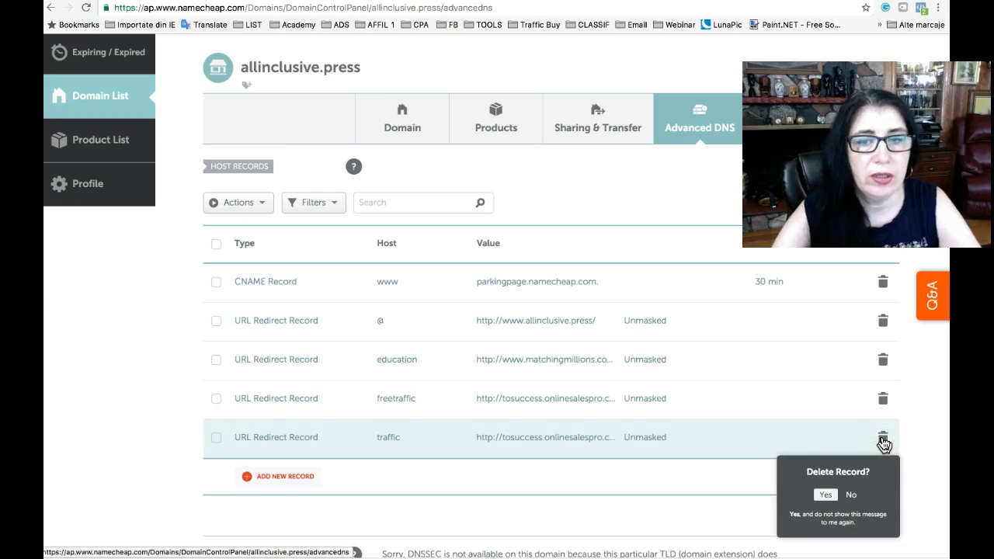
{"action": "left_click", "coordinate": [825, 494]}
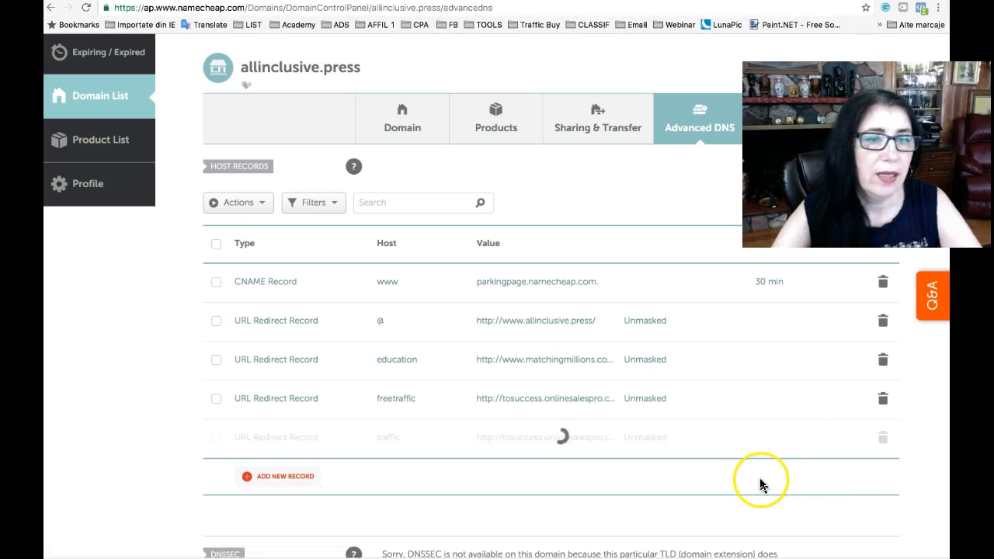
{"action": "left_click", "coordinate": [882, 436]}
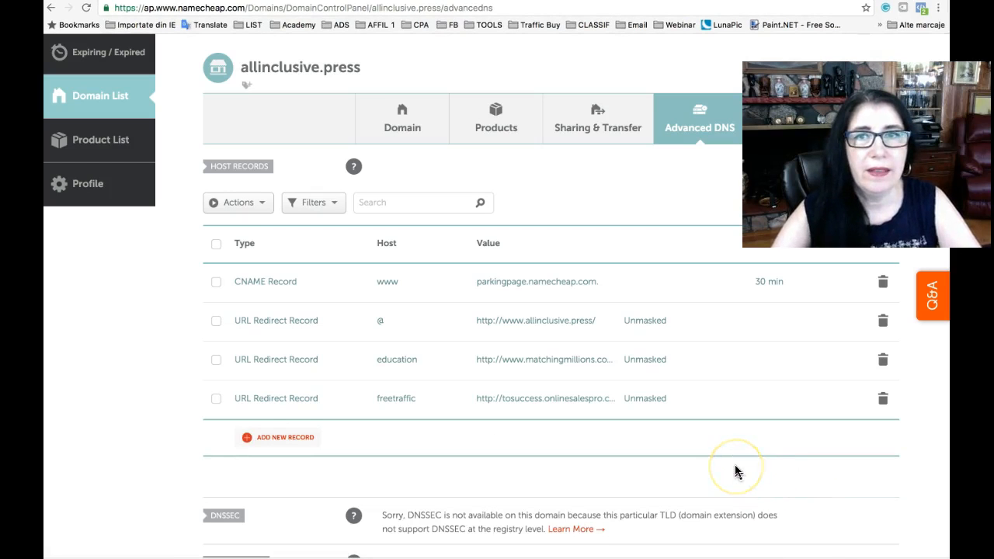
{"action": "mouse_move", "coordinate": [551, 438]}
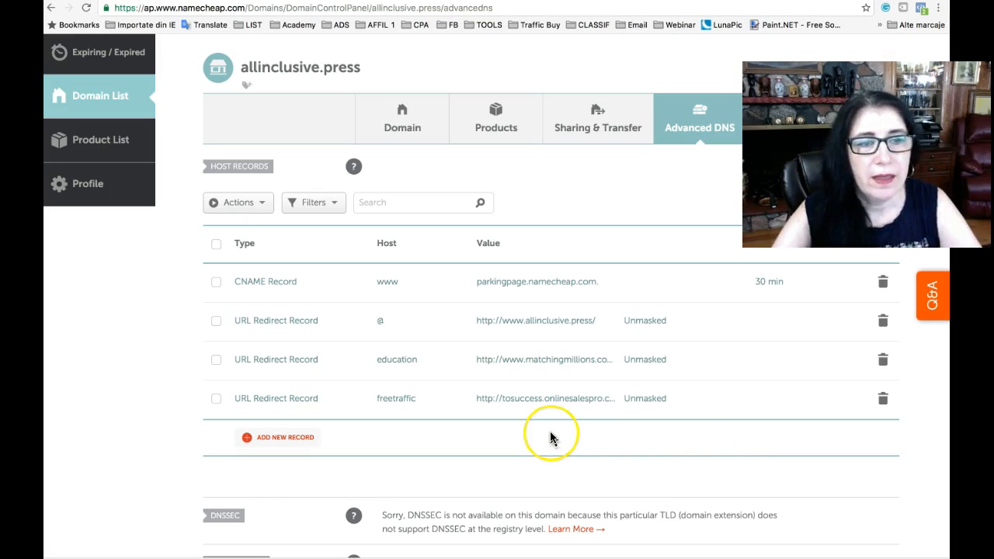
{"action": "mouse_move", "coordinate": [588, 277]}
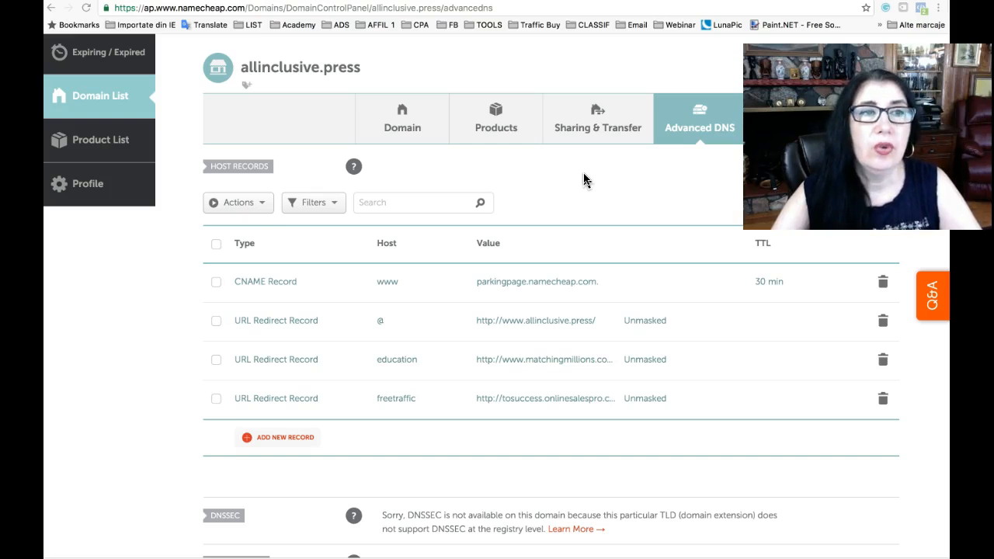
{"action": "mouse_move", "coordinate": [596, 182]}
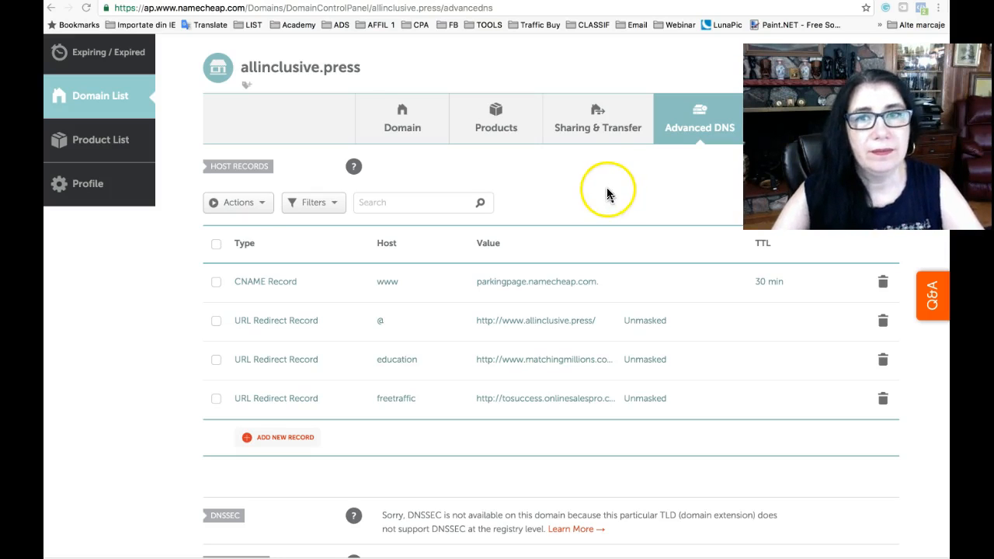
{"action": "mouse_move", "coordinate": [303, 356]}
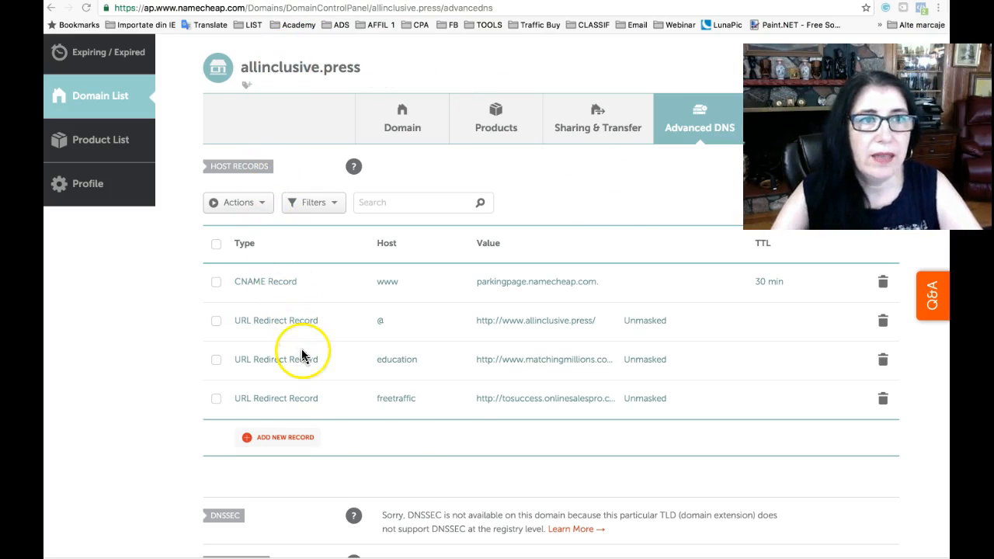
{"action": "mouse_move", "coordinate": [394, 395]}
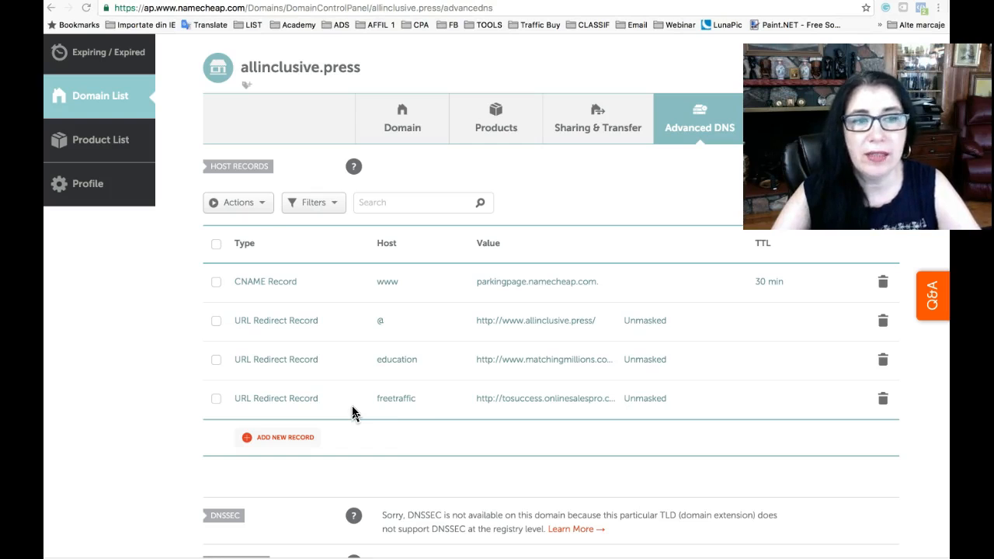
{"action": "mouse_move", "coordinate": [403, 423]}
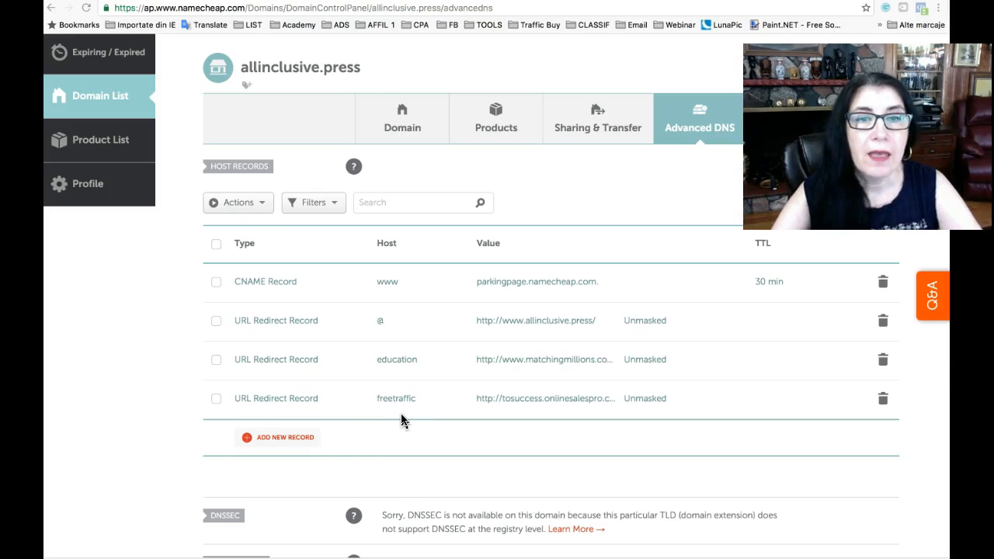
{"action": "mouse_move", "coordinate": [407, 416]}
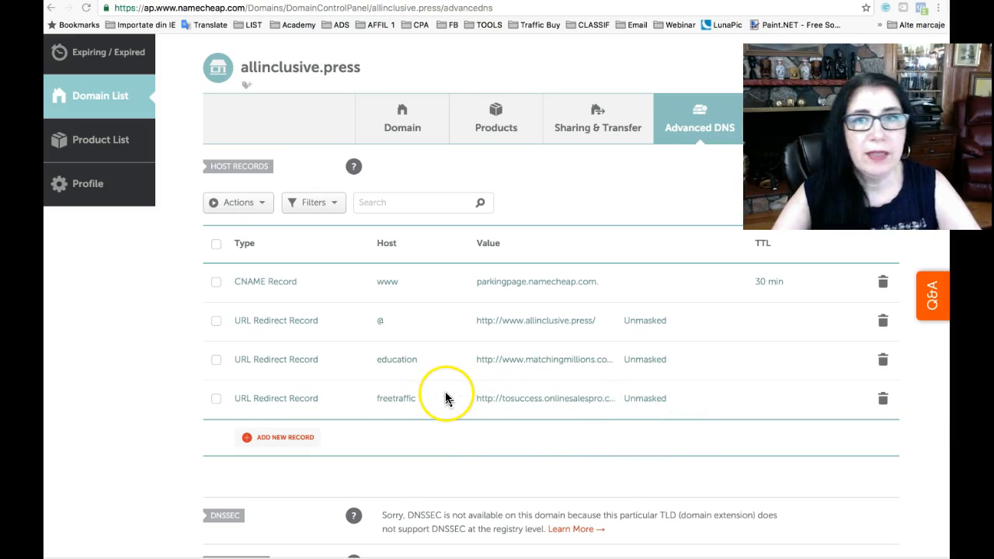
{"action": "mouse_move", "coordinate": [282, 429]}
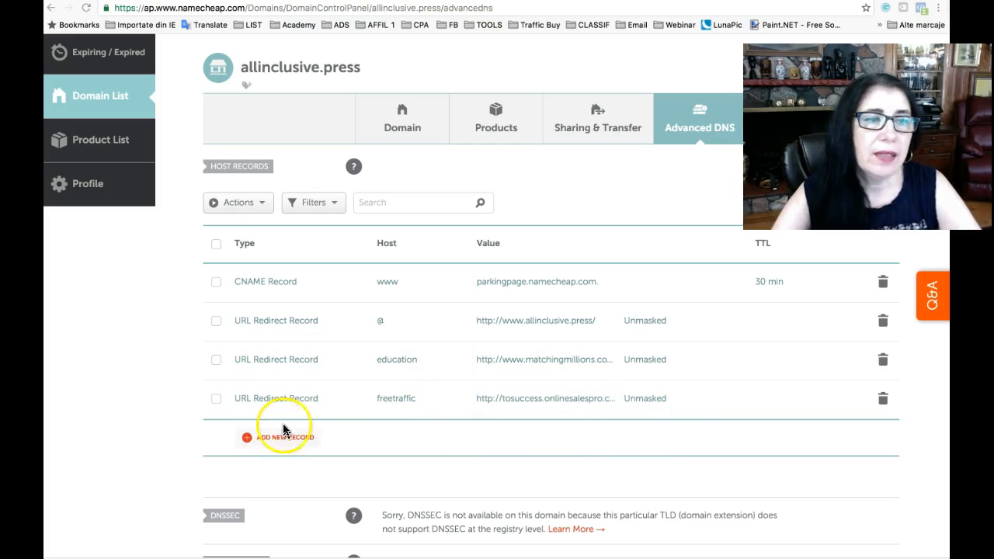